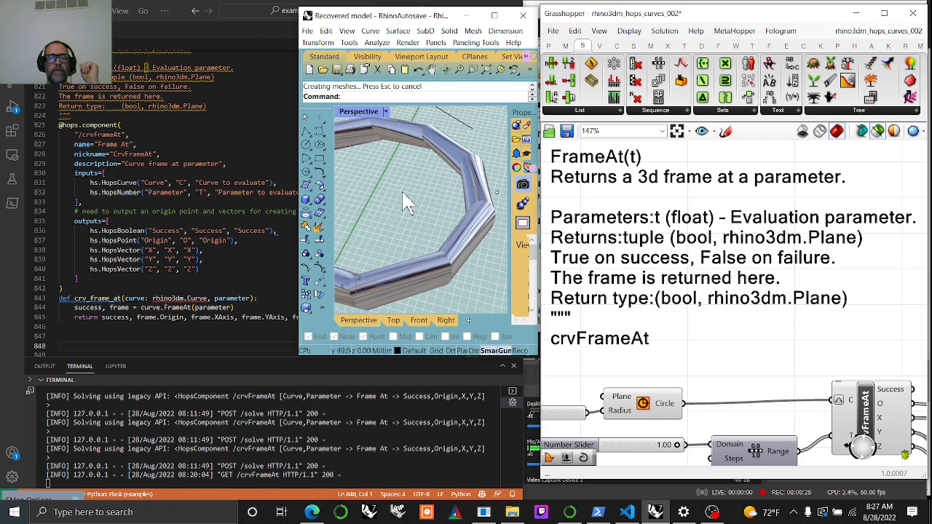
- Orbit the lofted ring and torus in Rhino, then zoom Grasshopper onto the crvFrameAt group
left_click_drag(407, 204, 434, 186)
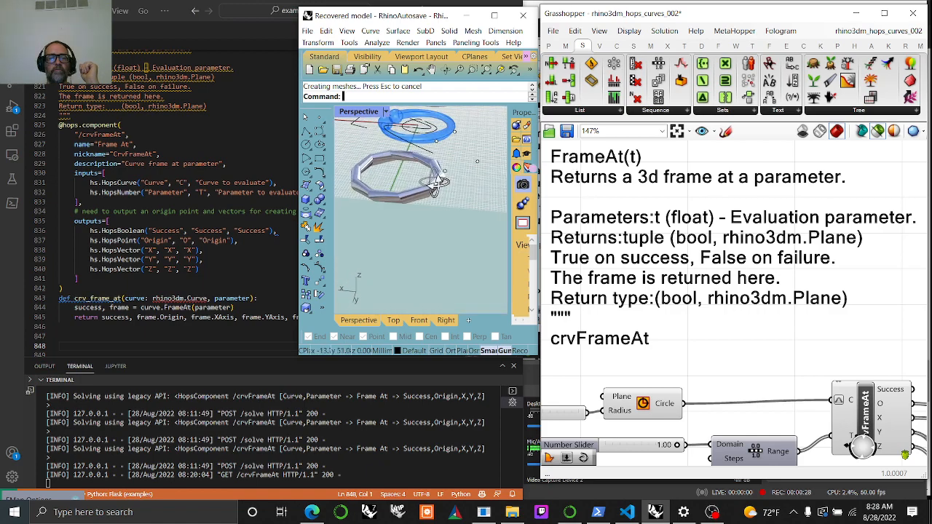
left_click_drag(429, 182, 415, 233)
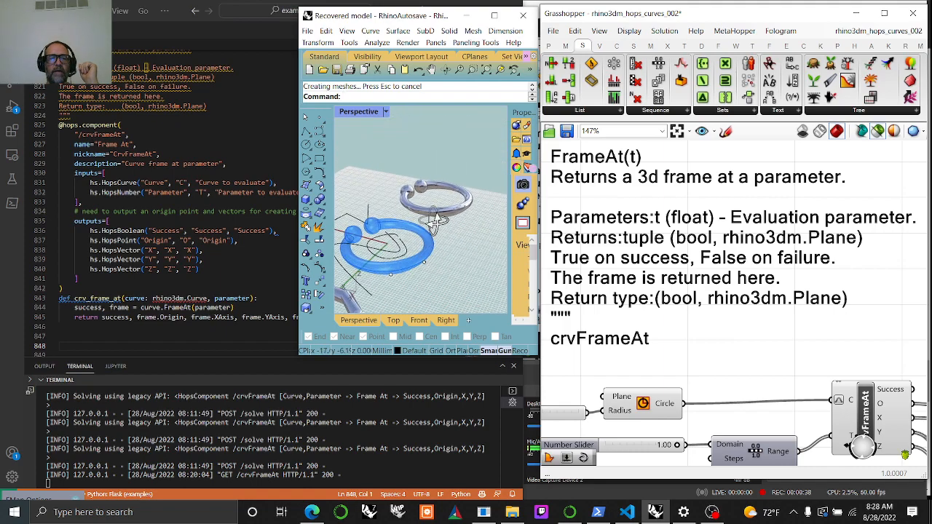
left_click_drag(419, 226, 437, 263)
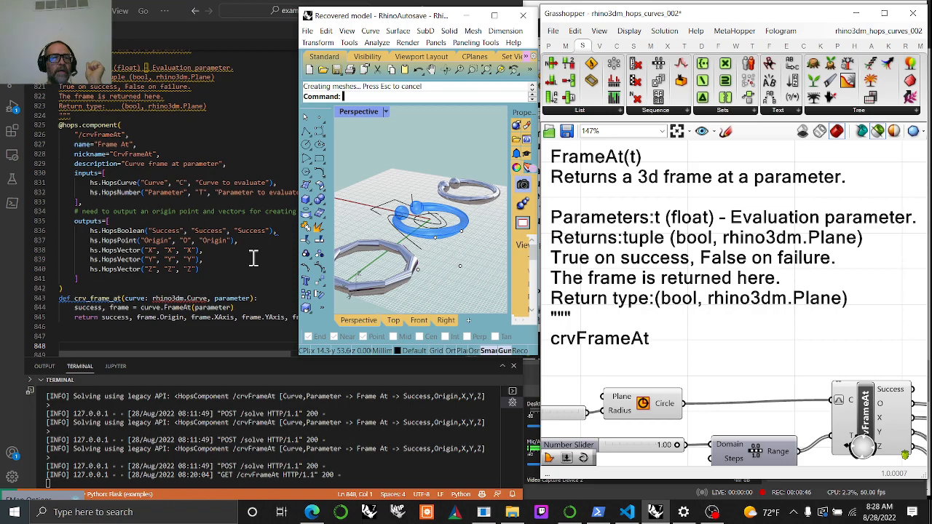
left_click(522, 15)
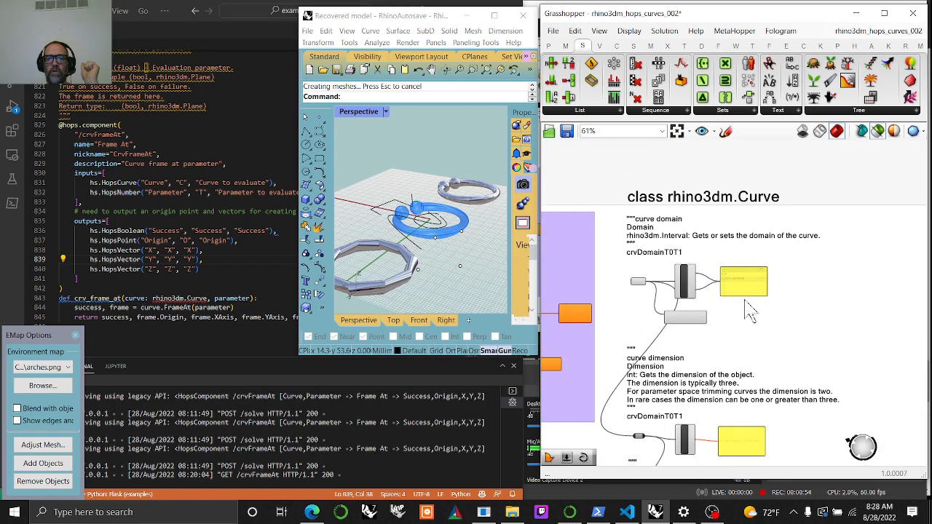
scroll("up", 3)
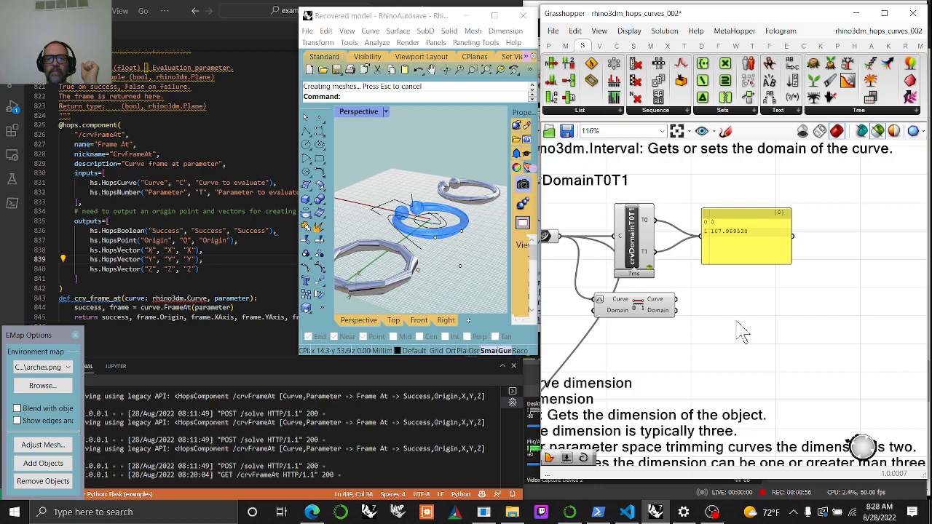
scroll("down", 3)
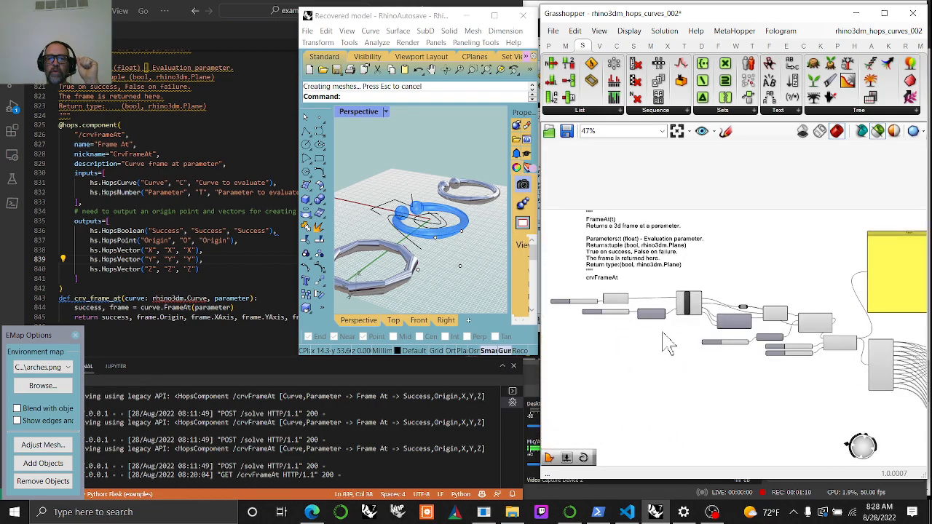
scroll("up", 3)
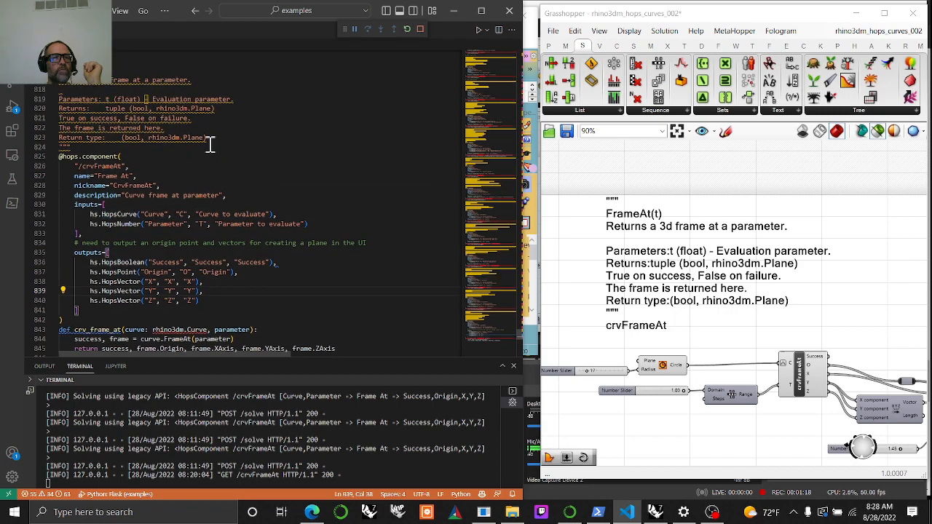
- Scroll through crvFrameAt's docstring, Curve and Parameter inputs, and Success, Origin, X, Y, Z outputs
scroll("up", 3)
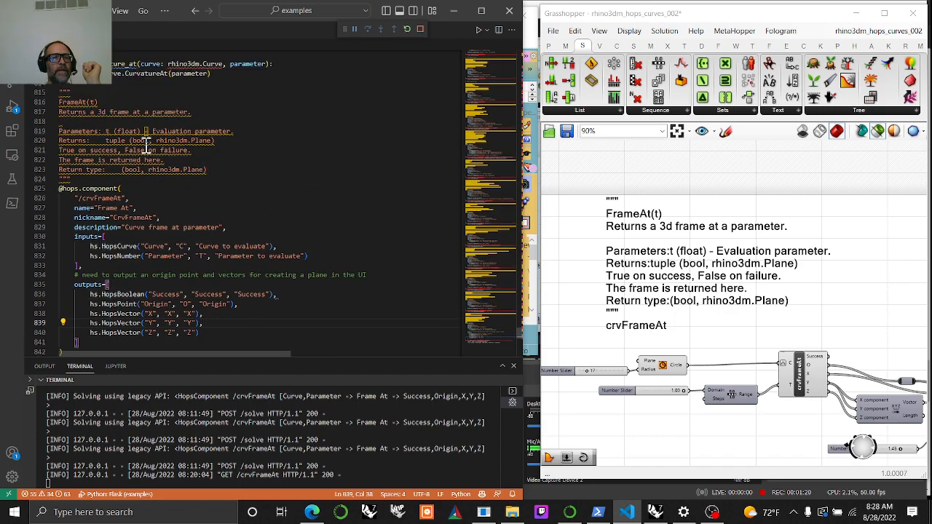
mouse_move(191, 188)
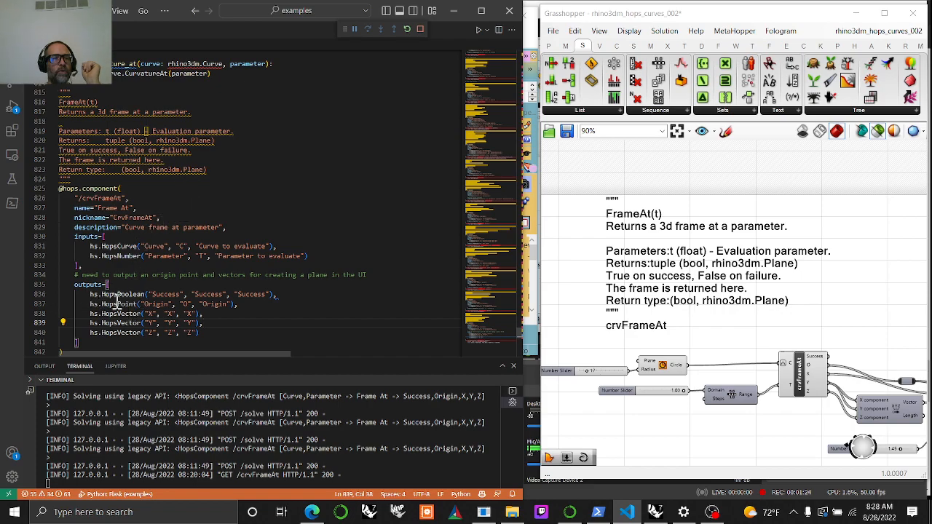
scroll("down", 3)
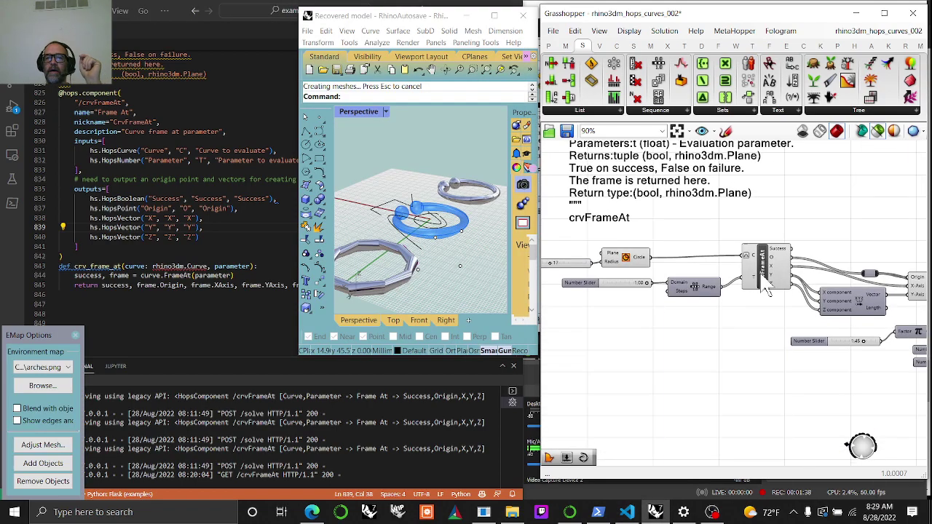
- Zoom onto crvFrameAt and select it to trace its outputs into Plane, Rotate and Ellipse
scroll("up", 3)
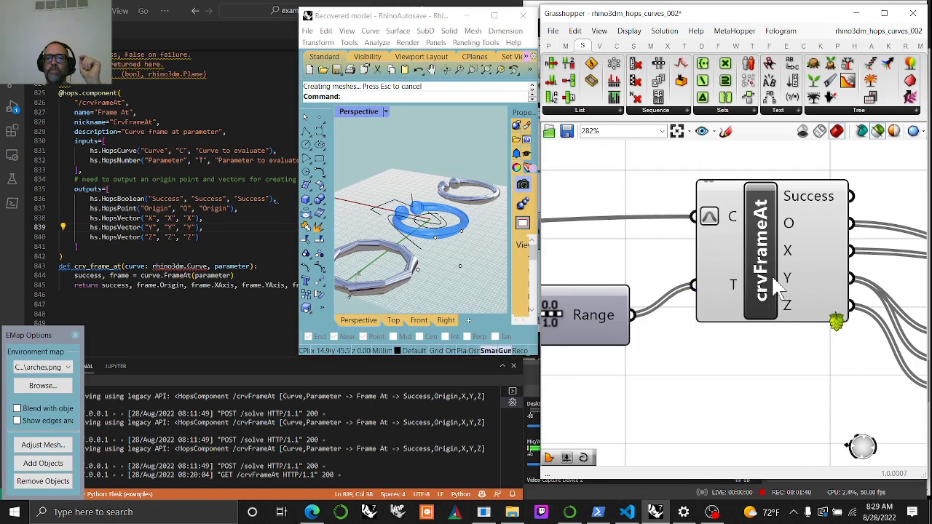
scroll("down", 3)
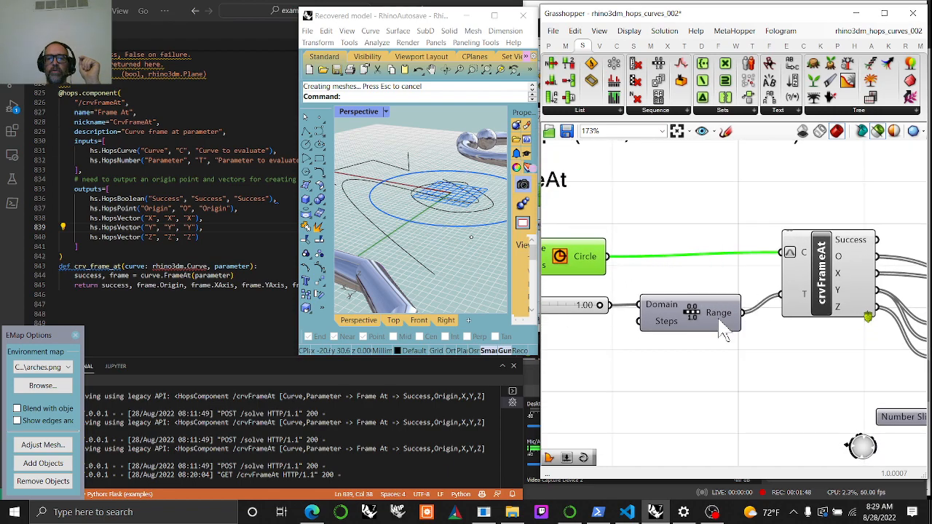
left_click(821, 273)
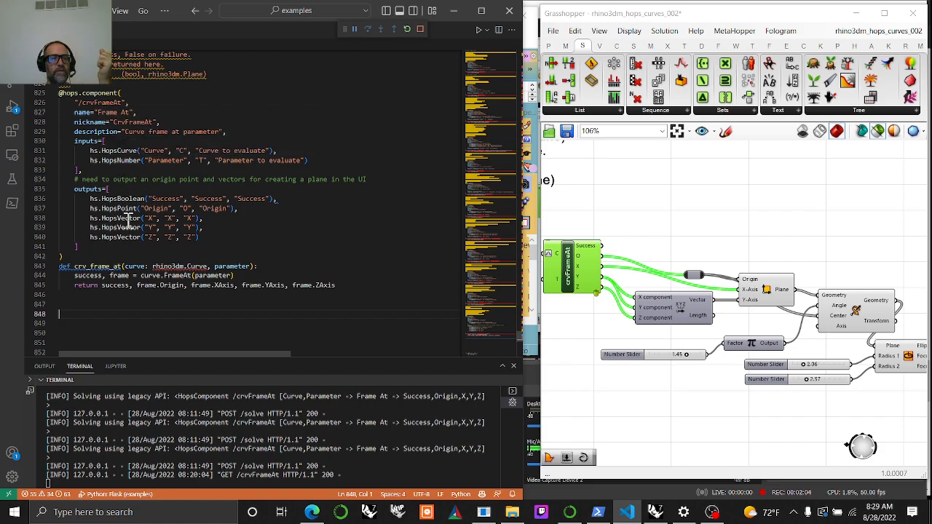
- Scroll examples.py up to the Hops parameter type comments and back down to crvFrameAt
scroll("up", 3)
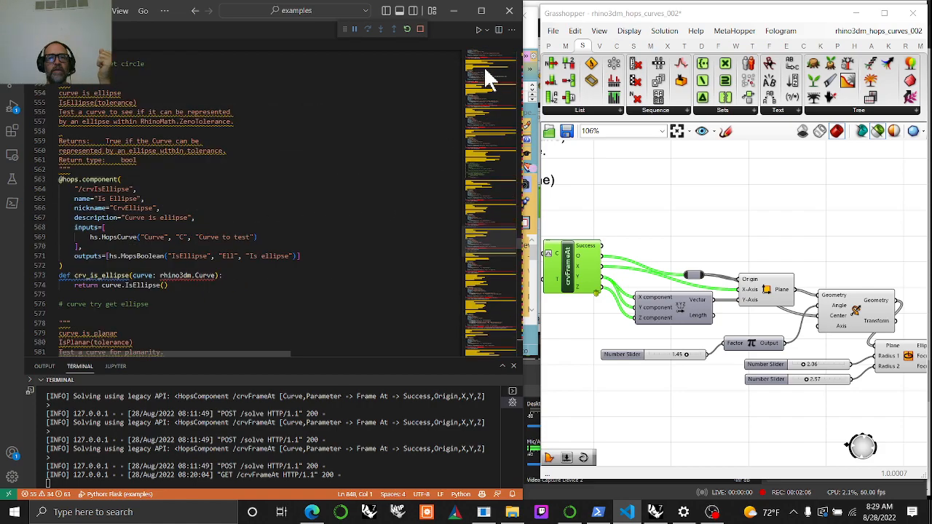
scroll("up", 3)
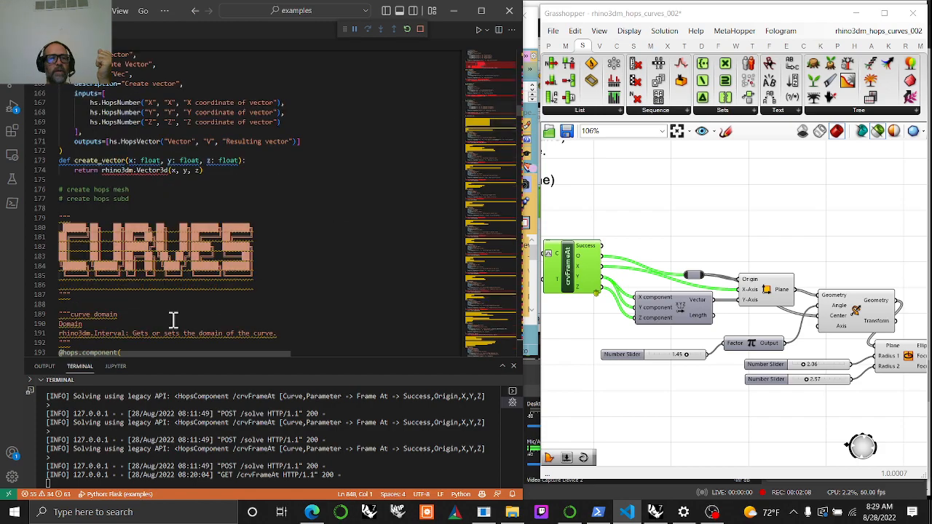
scroll("down", 3)
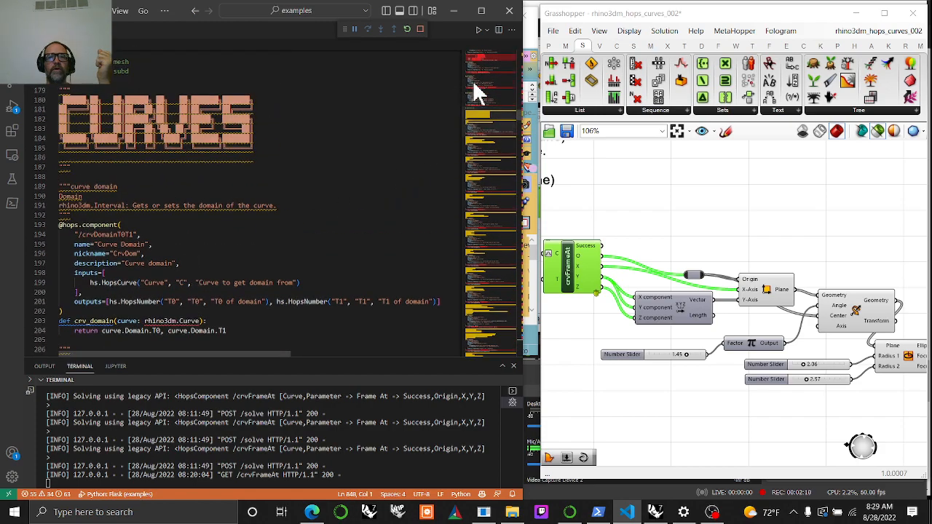
scroll("up", 3)
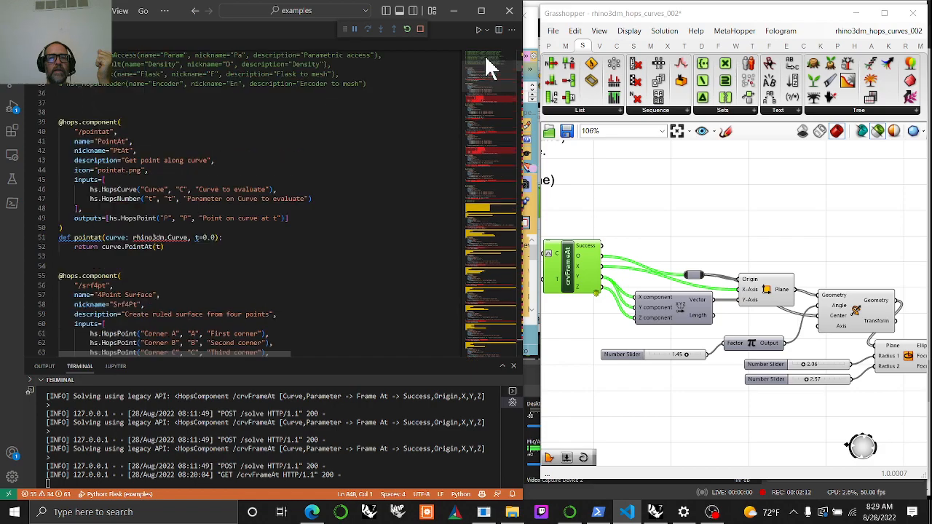
scroll("up", 3)
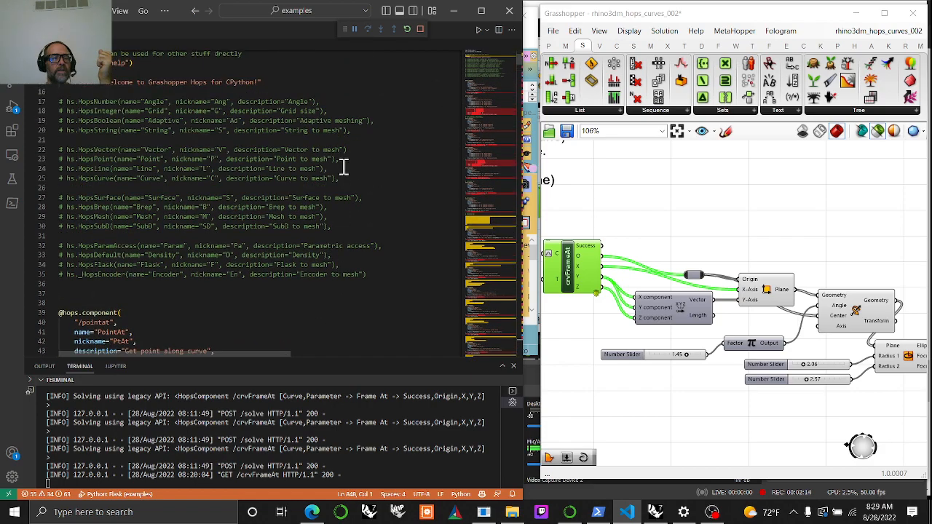
mouse_move(111, 144)
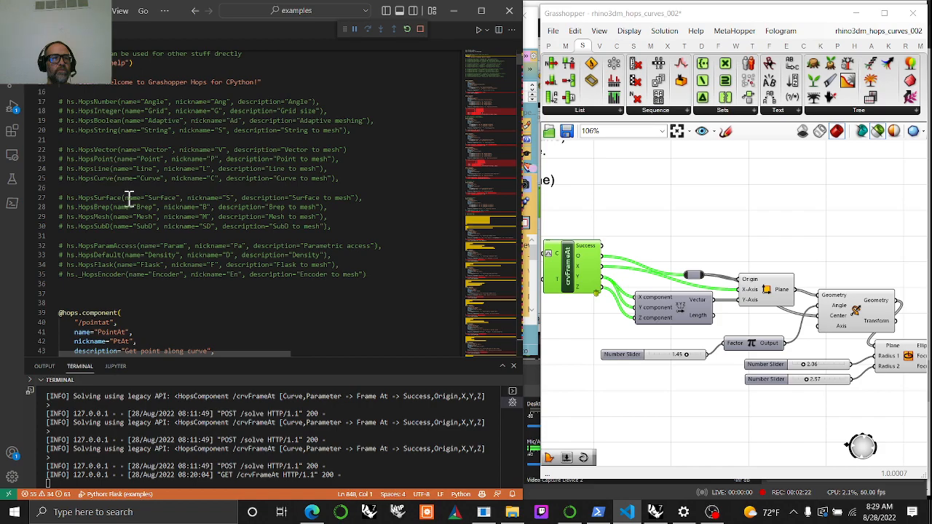
mouse_move(707, 430)
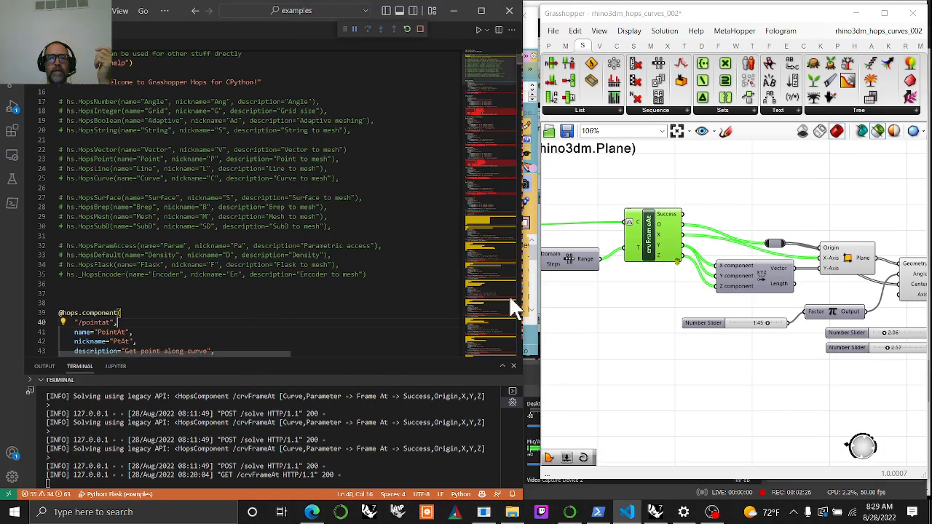
scroll("down", 3)
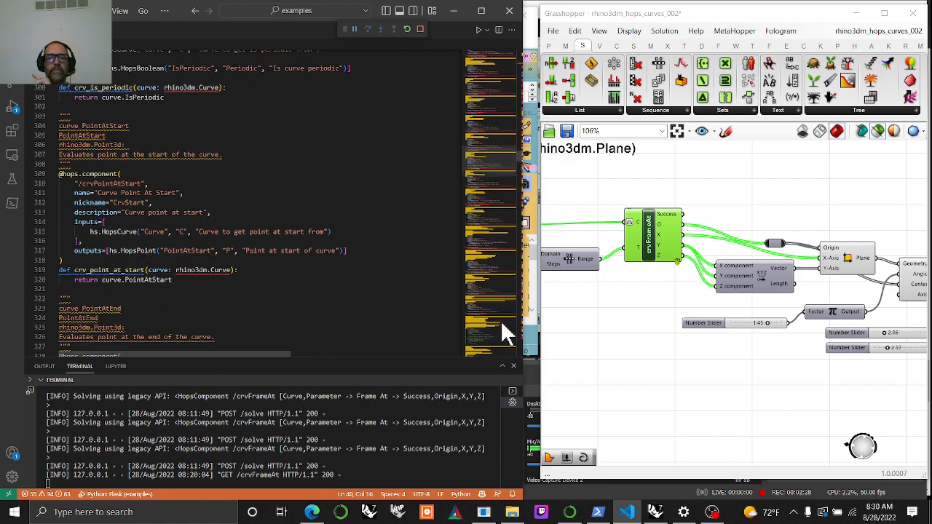
scroll("down", 3)
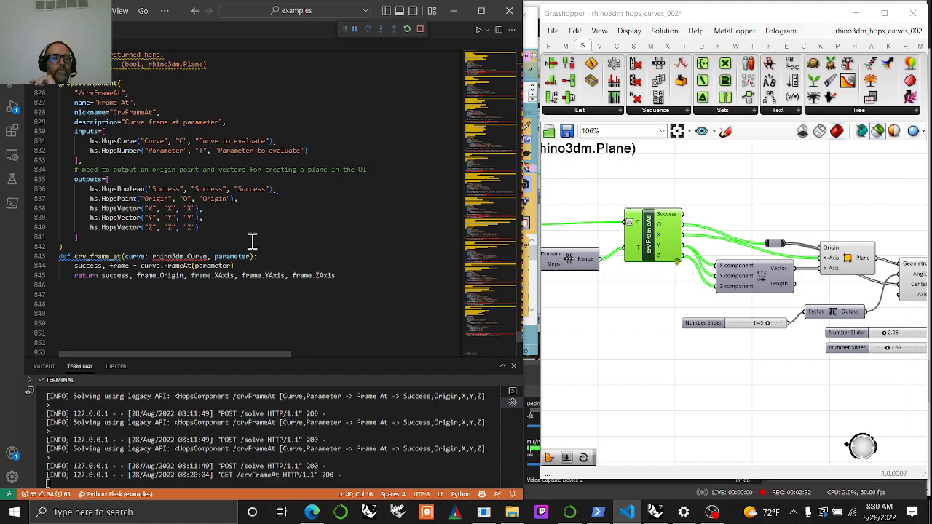
scroll("up", 3)
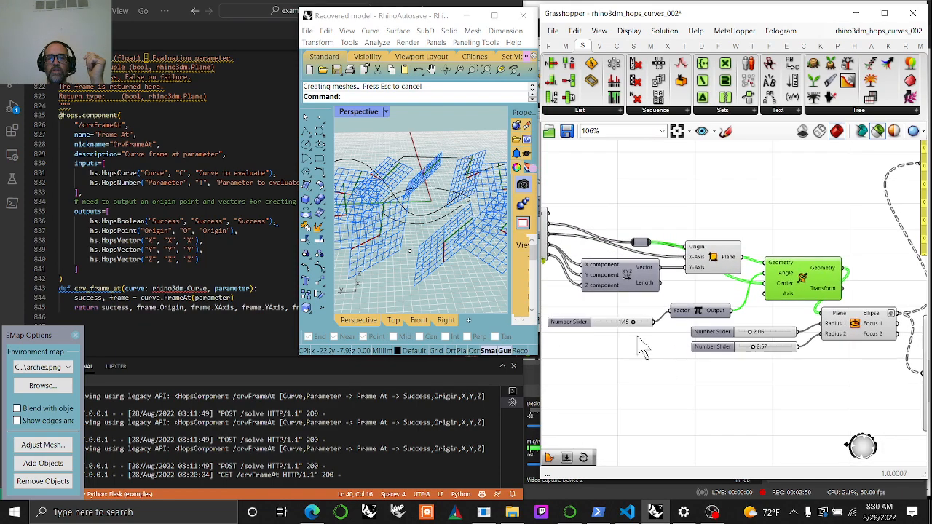
- Set the Pi Factor rotation slider to 1.71 and bring the Loft components into view
left_click_drag(612, 322, 619, 322)
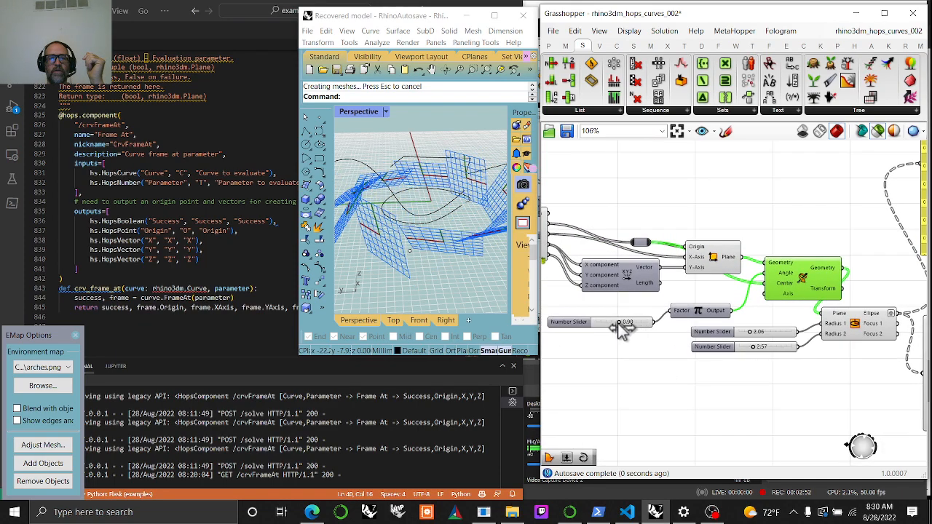
left_click_drag(600, 322, 639, 322)
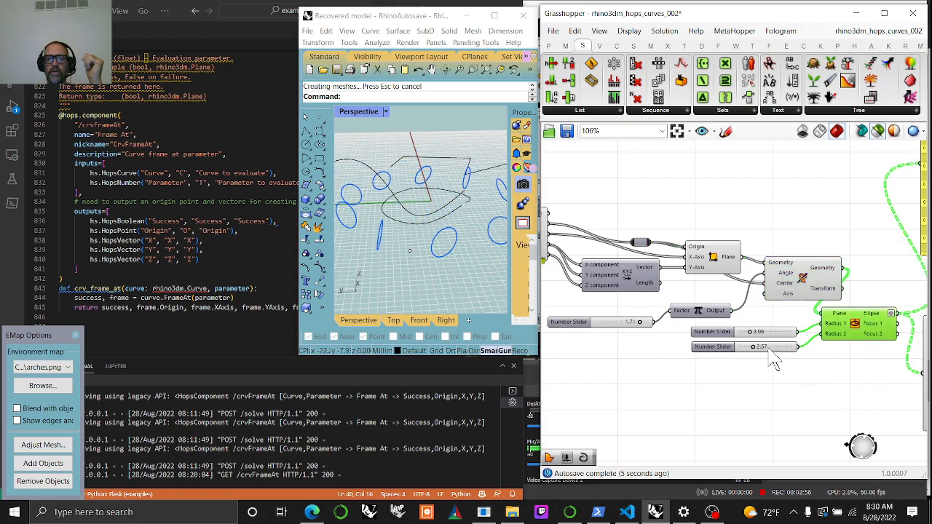
left_click_drag(758, 347, 768, 347)
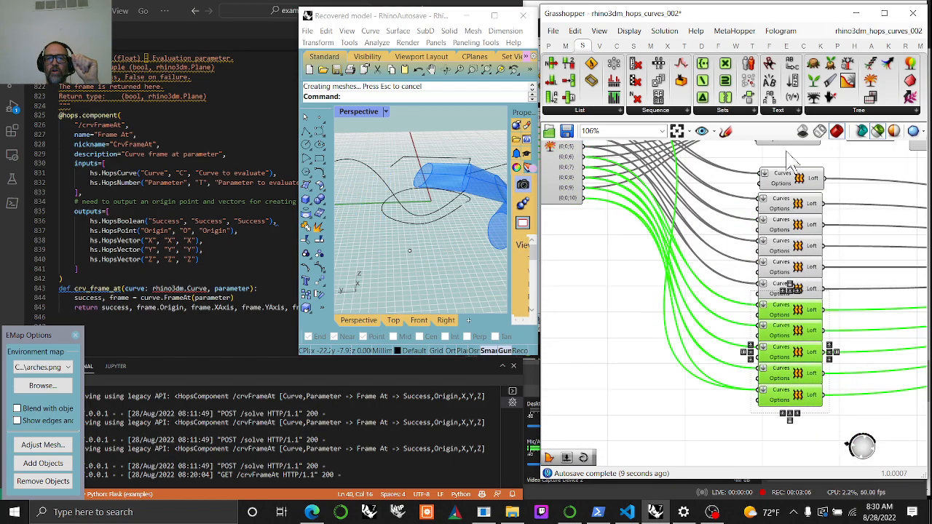
mouse_move(815, 448)
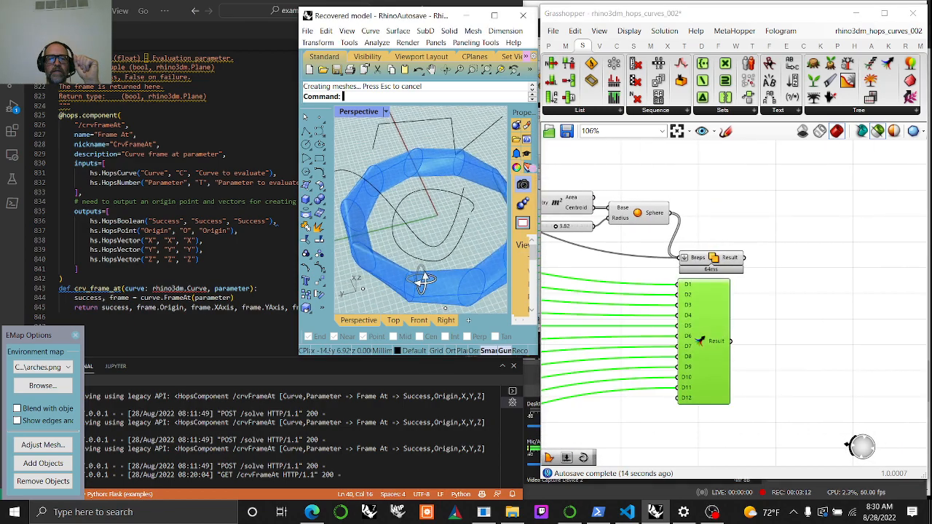
left_click_drag(422, 280, 386, 252)
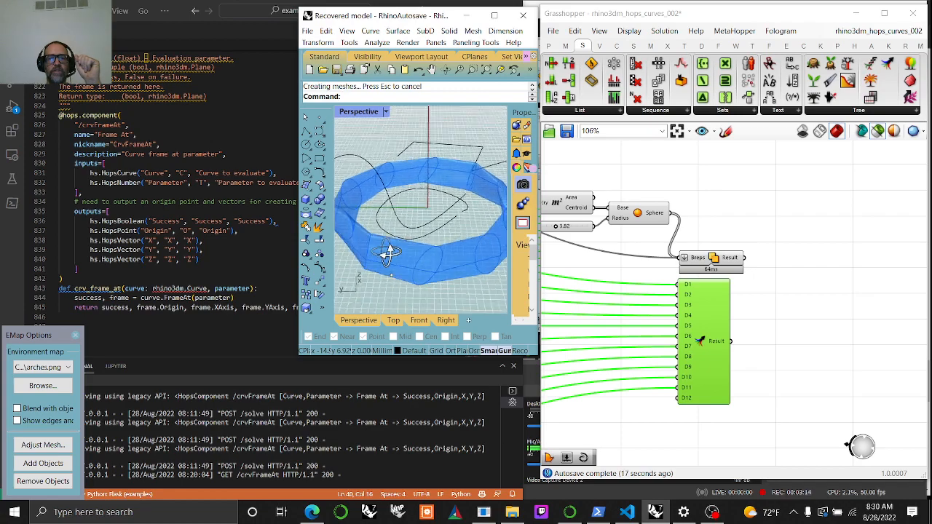
left_click_drag(386, 251, 430, 255)
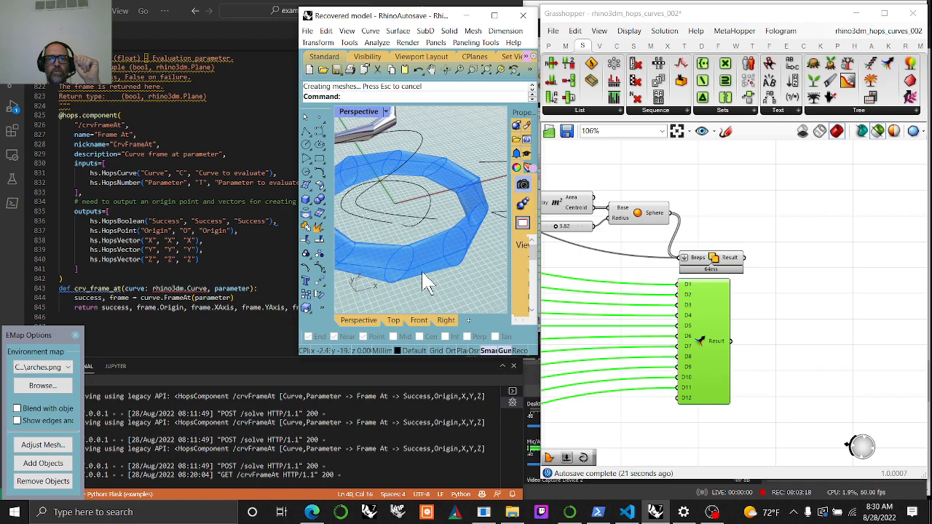
left_click_drag(430, 285, 386, 153)
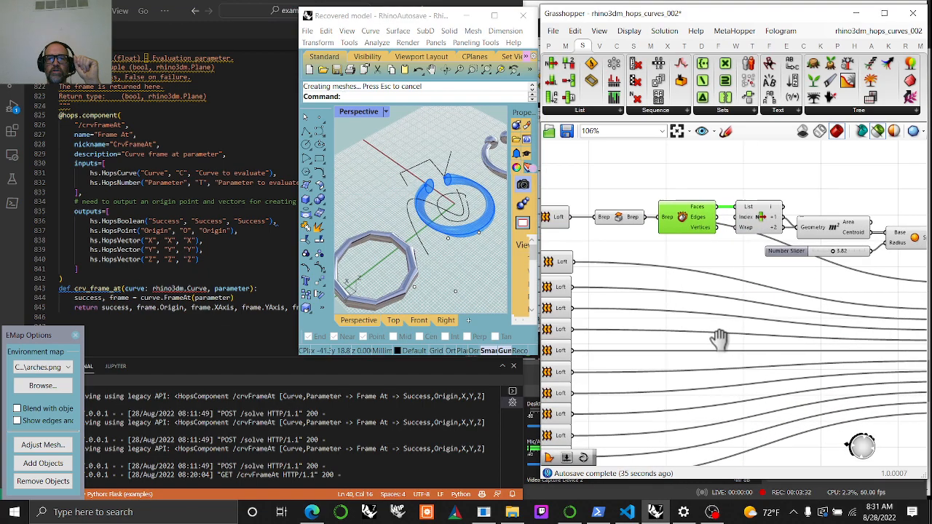
mouse_move(797, 226)
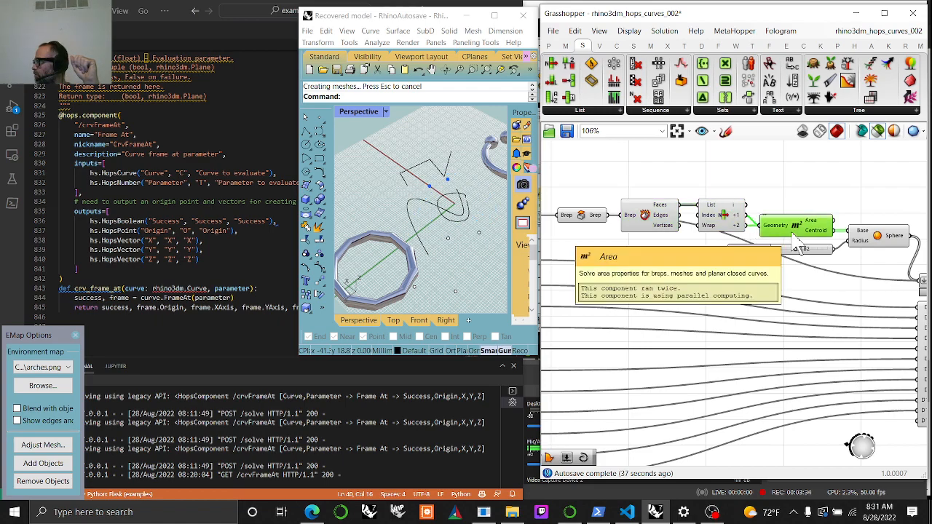
mouse_move(864, 240)
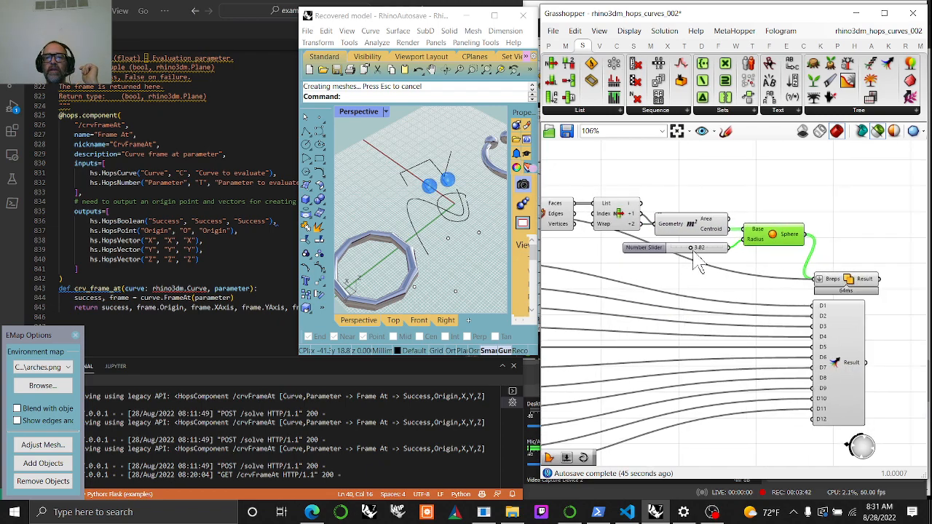
left_click_drag(690, 248, 696, 248)
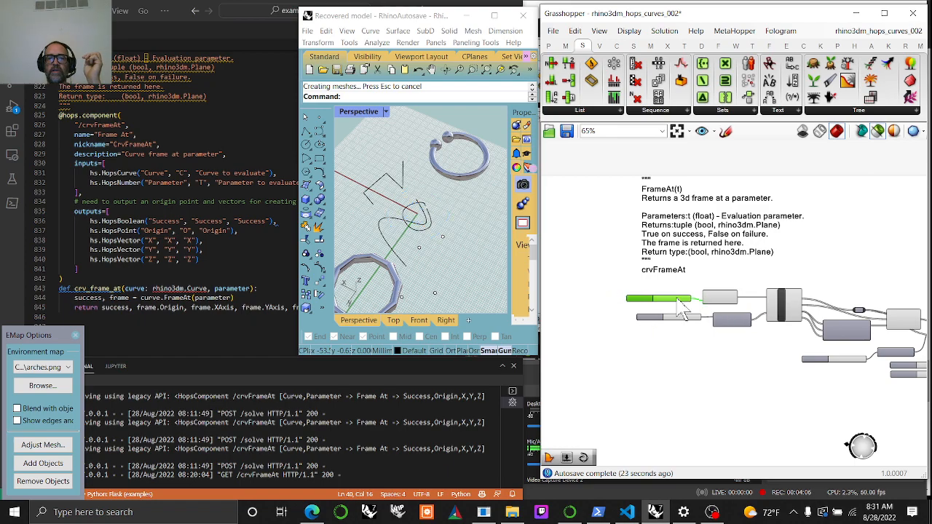
- Adjust the Range domain slider so the ring sweeps 0.92 of the circle
scroll("up", 3)
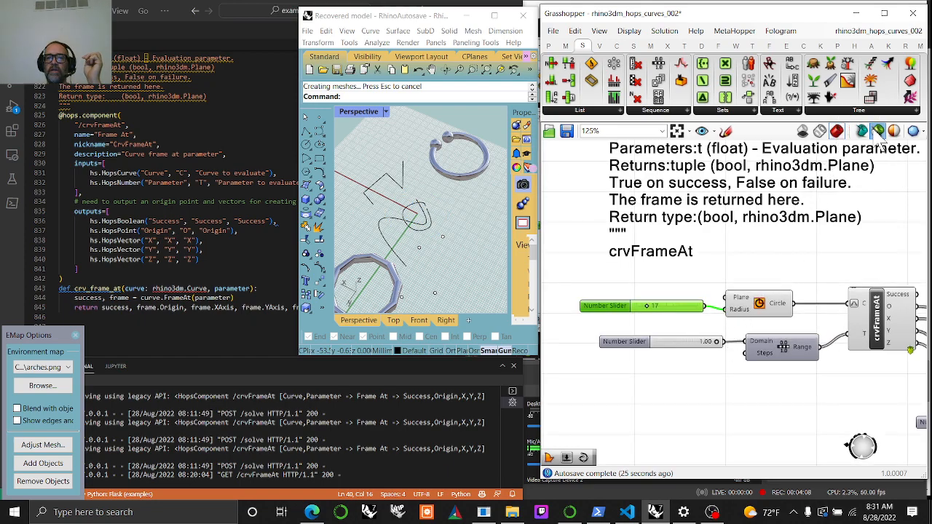
scroll("down", 3)
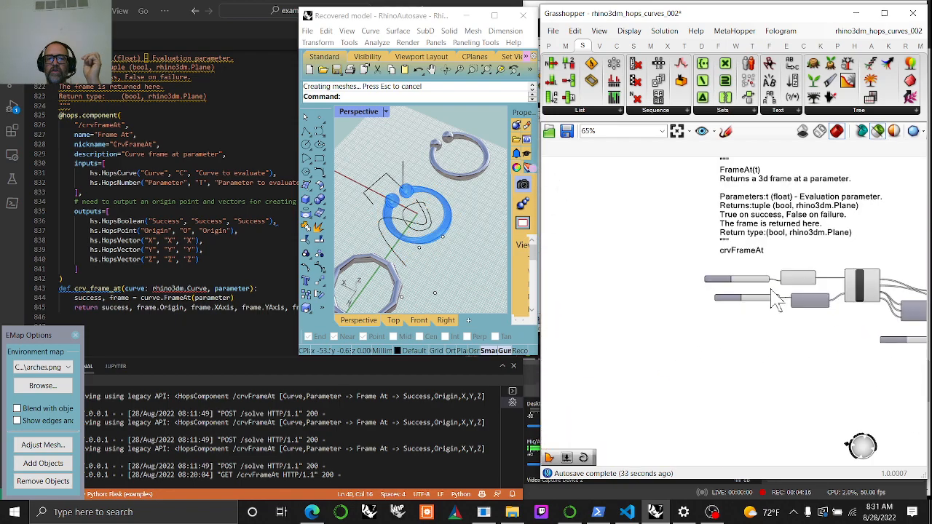
scroll("up", 3)
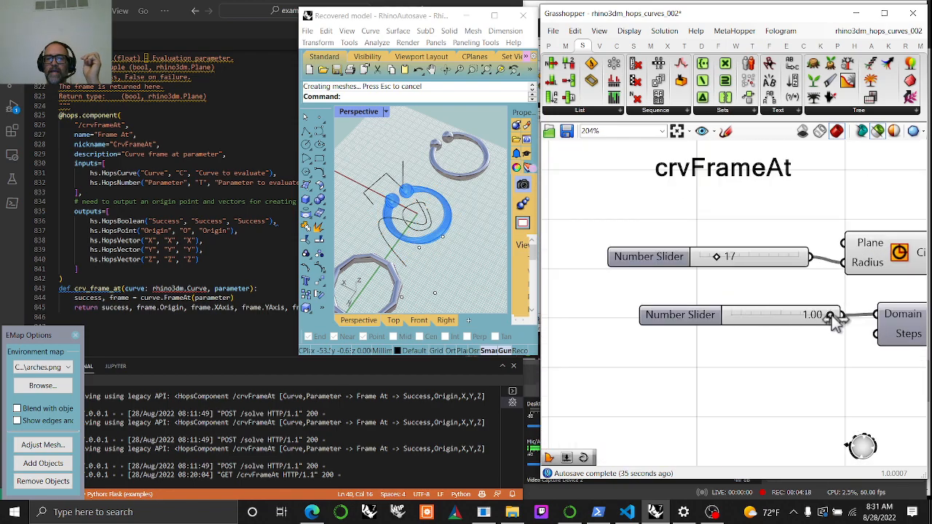
left_click_drag(834, 315, 787, 314)
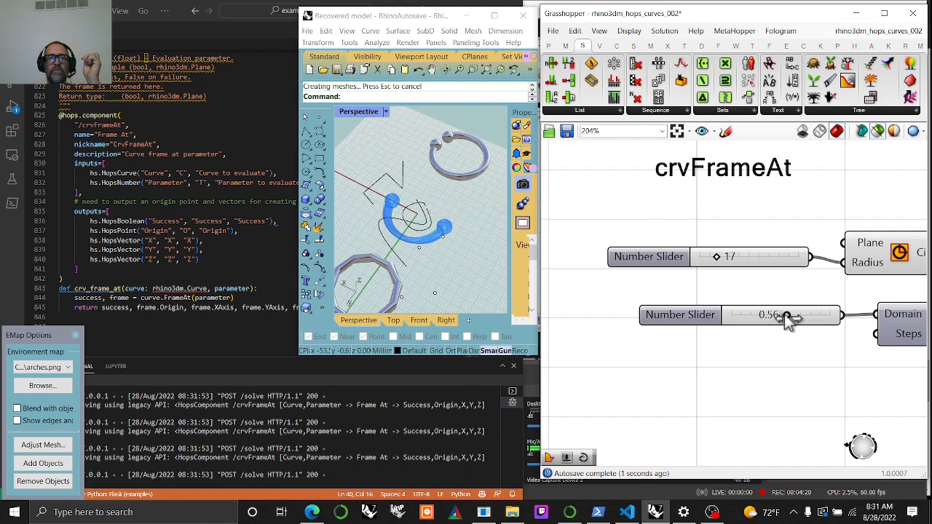
left_click_drag(786, 315, 821, 315)
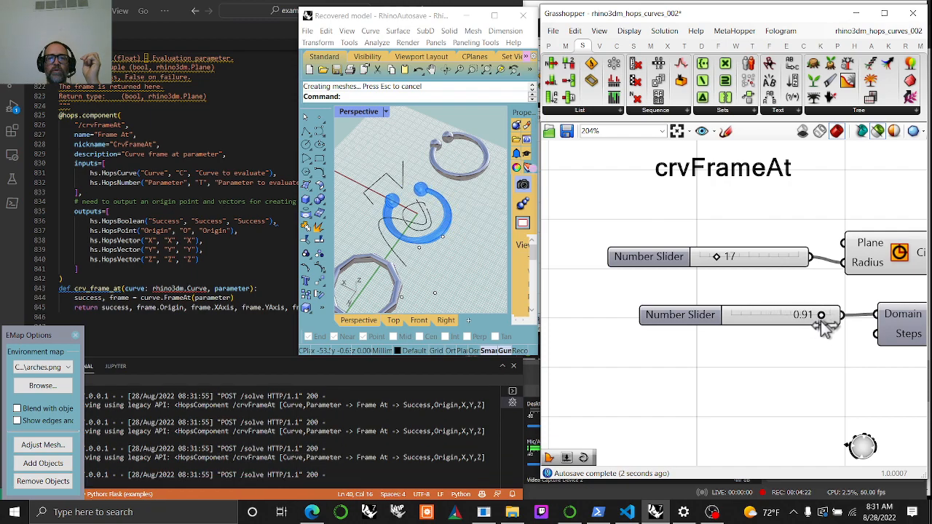
- Try circle radius 29 then back to 17, set rotation factor to 1.42, adjust ellipse radius
left_click_drag(716, 256, 728, 256)
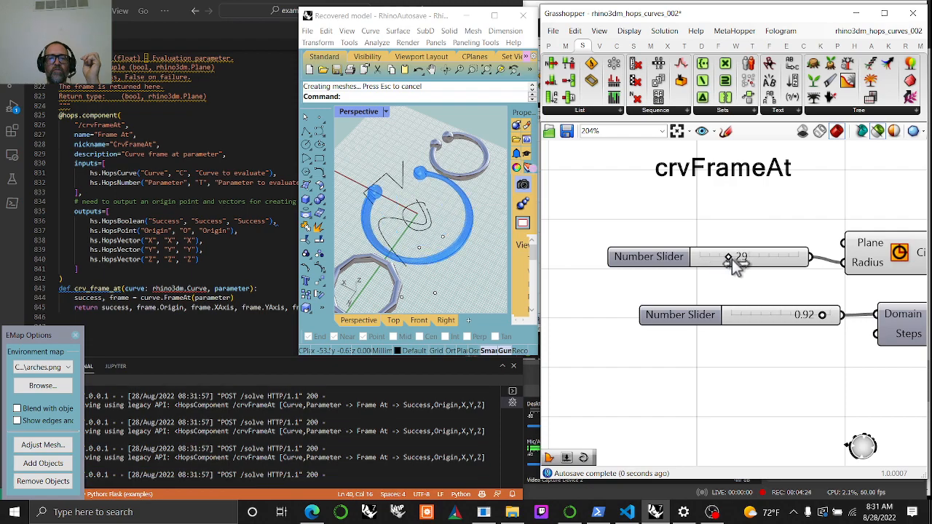
left_click_drag(728, 257, 717, 257)
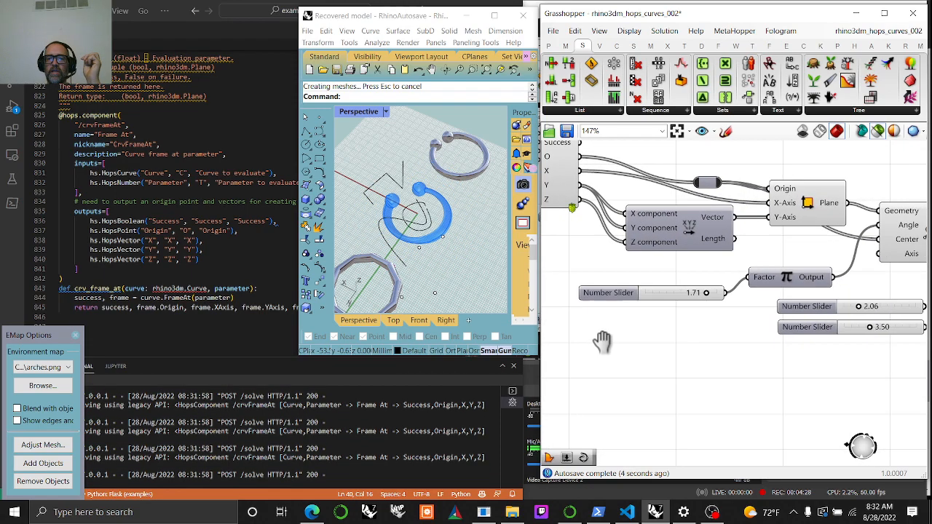
left_click_drag(707, 293, 690, 293)
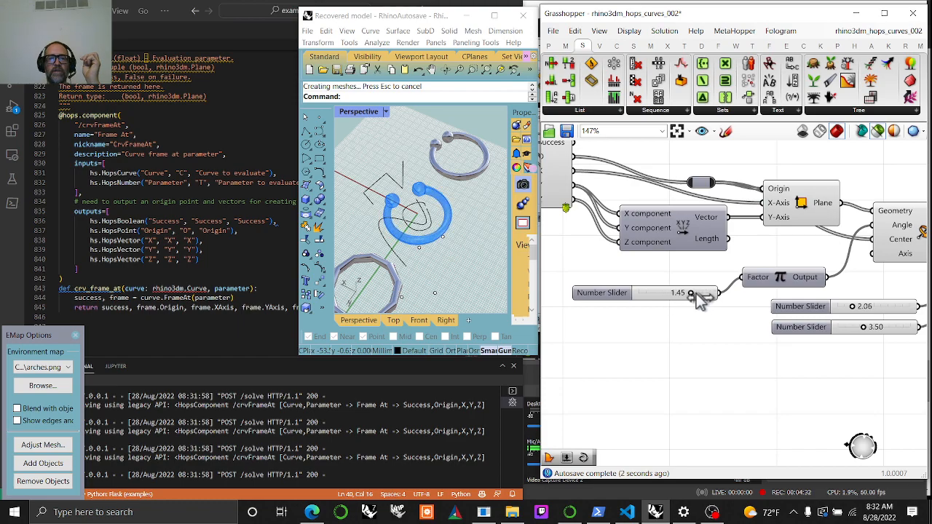
left_click_drag(691, 293, 689, 293)
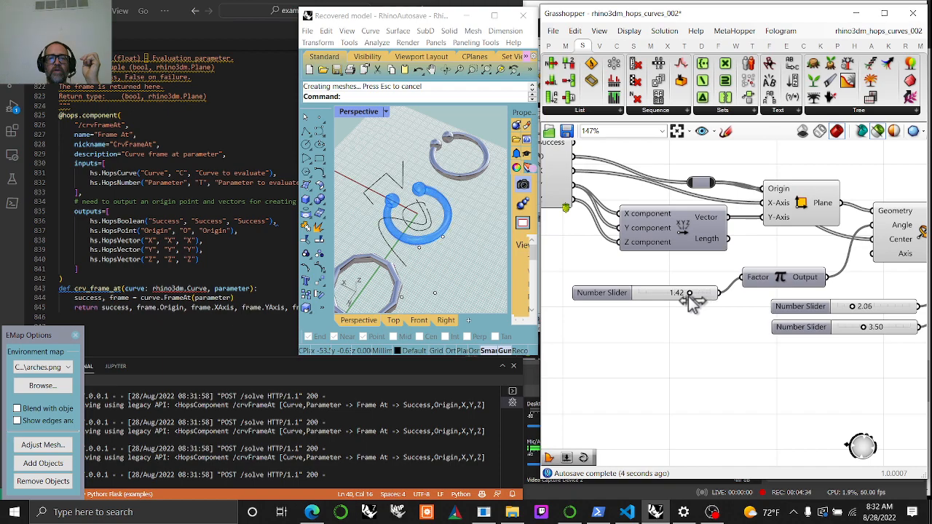
left_click_drag(685, 292, 692, 292)
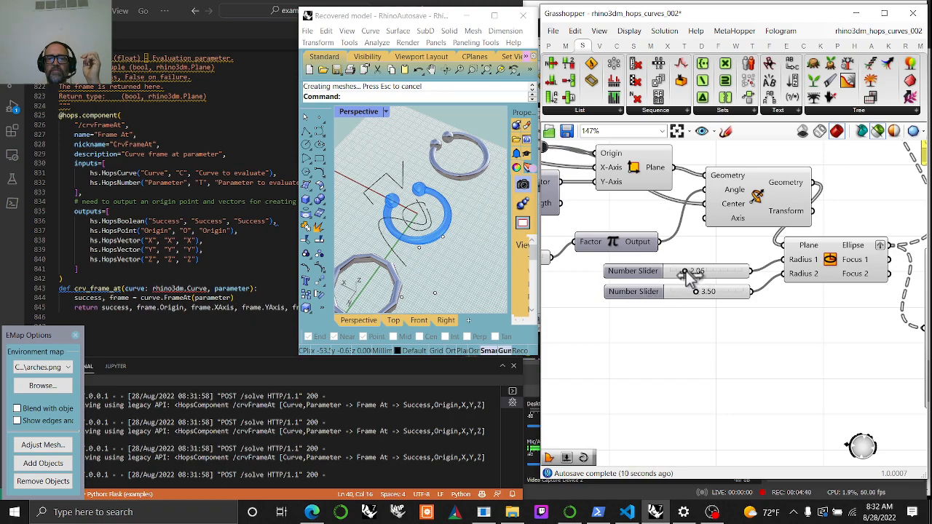
left_click_drag(721, 271, 688, 271)
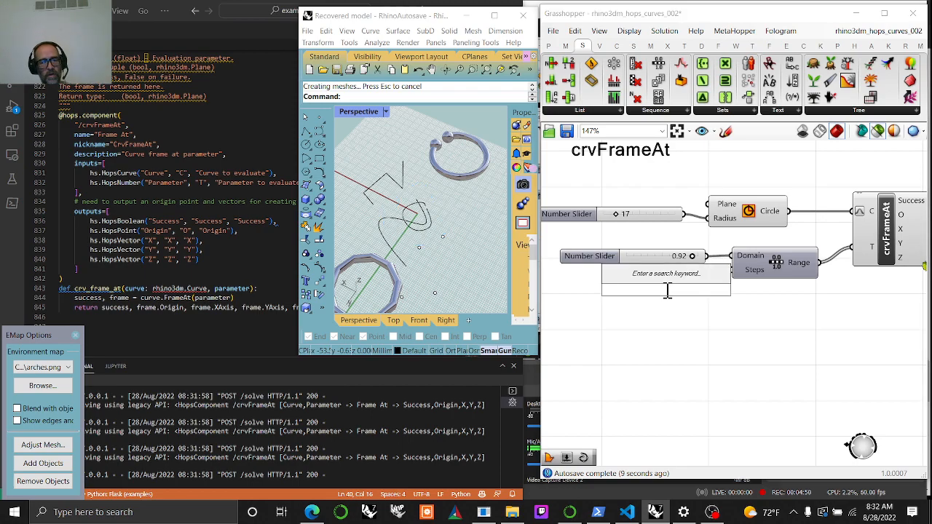
- Place a Number Slider set to 6 feeding the Range Steps input
left_click(666, 273)
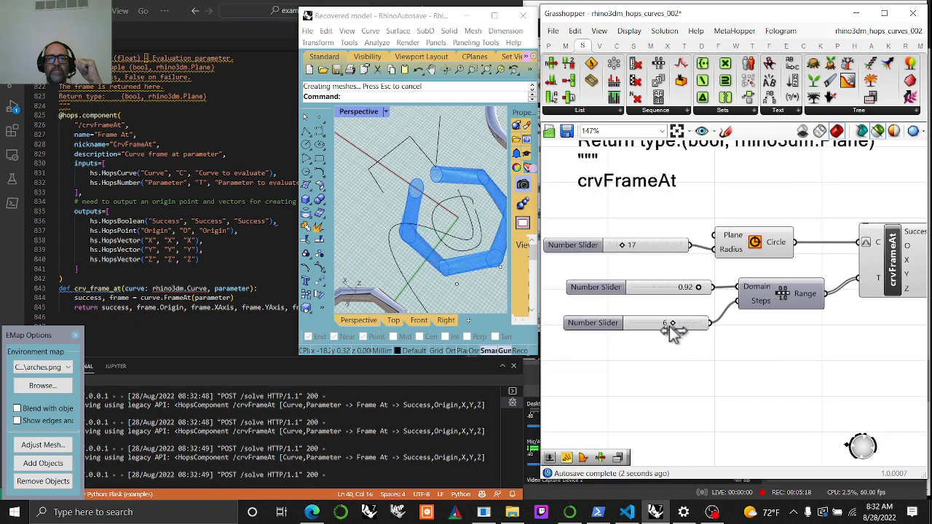
scroll("down", 3)
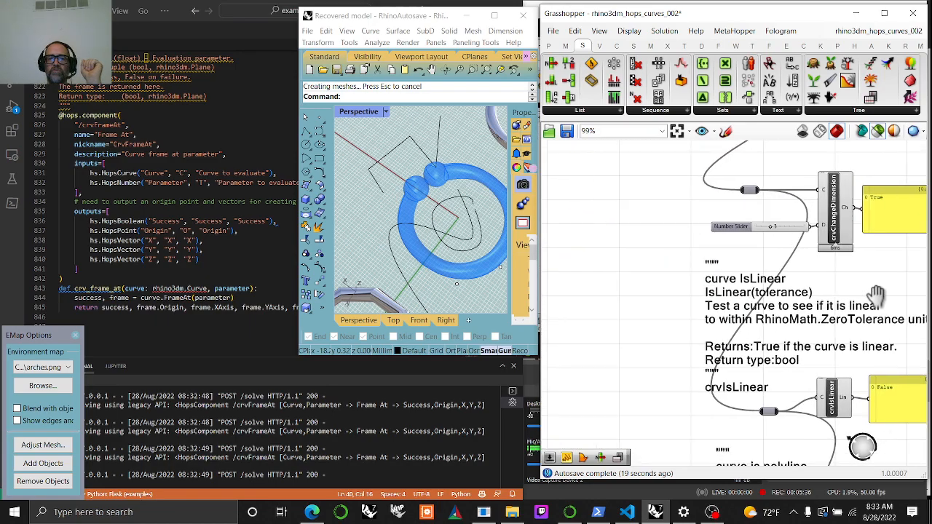
scroll("down", 3)
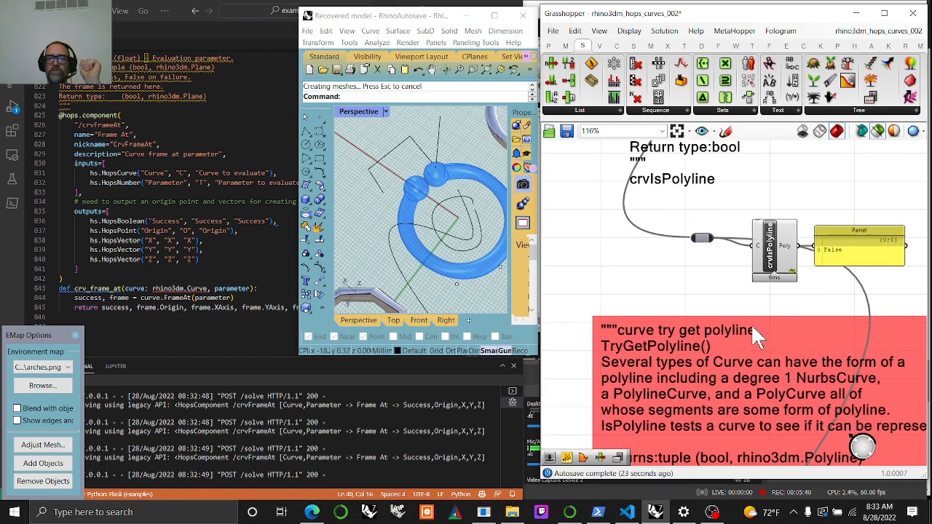
scroll("down", 3)
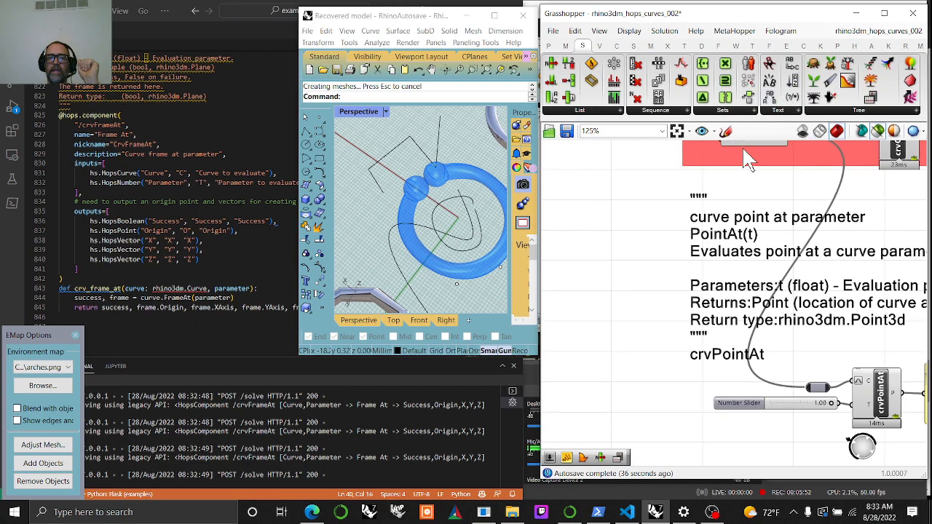
scroll("down", 3)
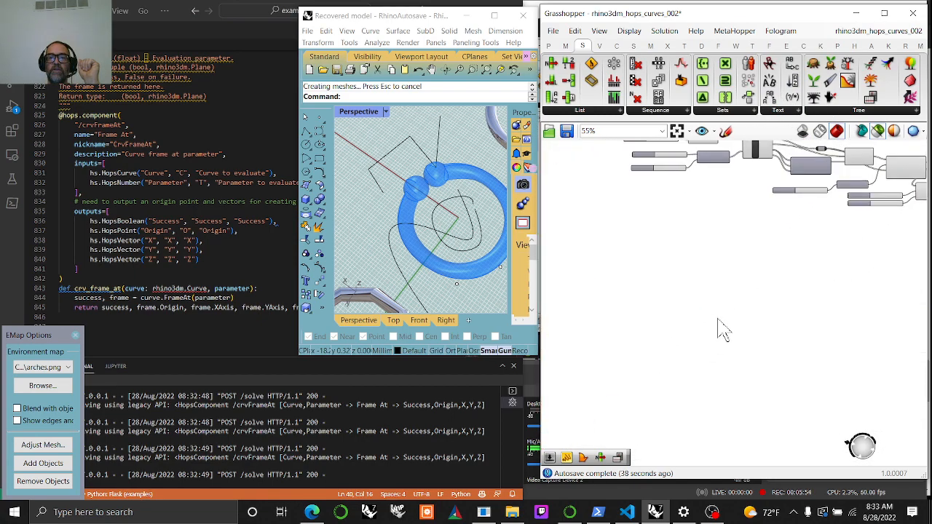
scroll("up", 3)
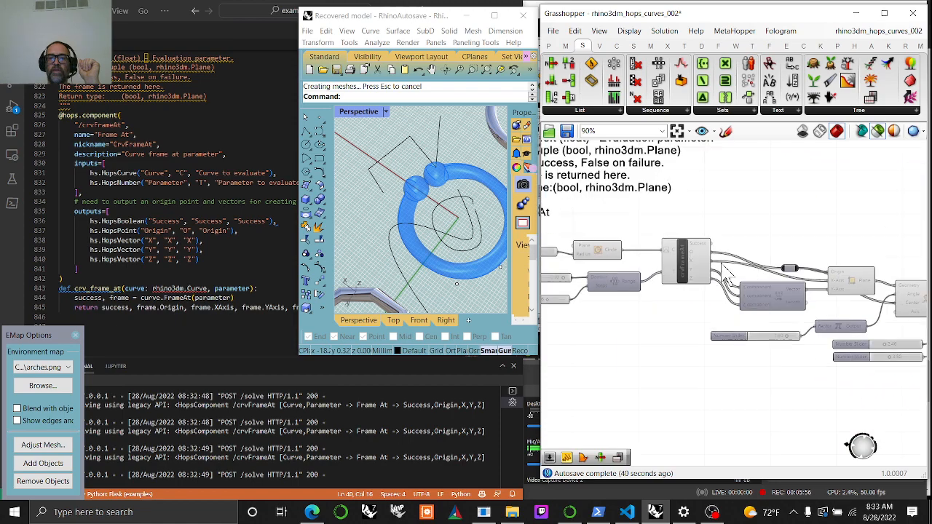
scroll("up", 3)
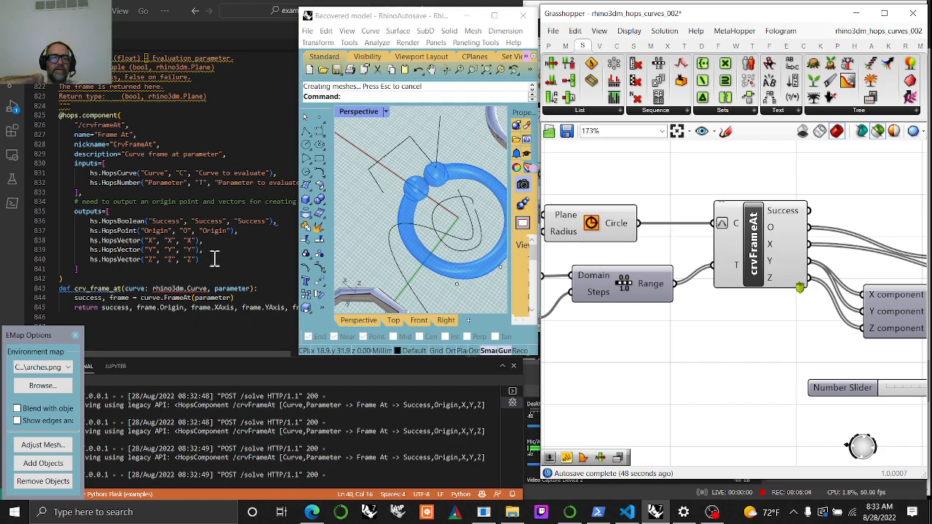
mouse_move(448, 273)
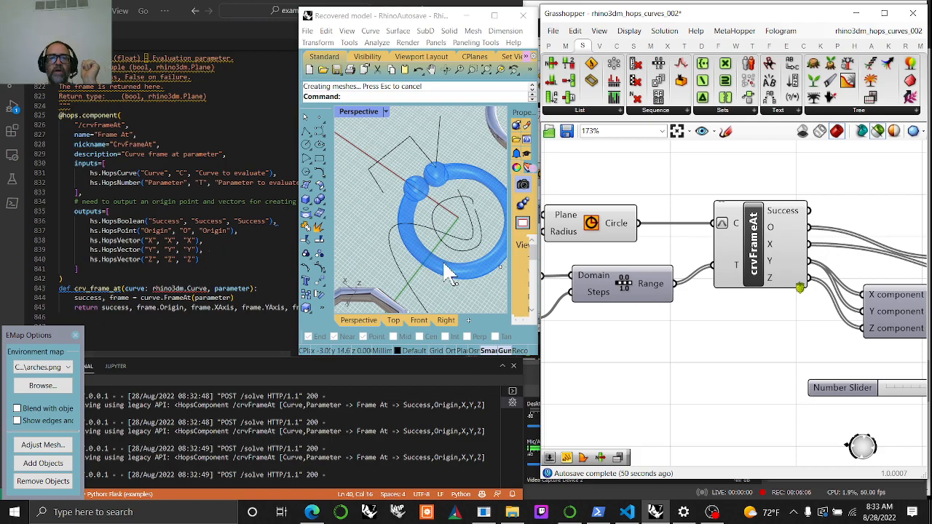
scroll("down", 3)
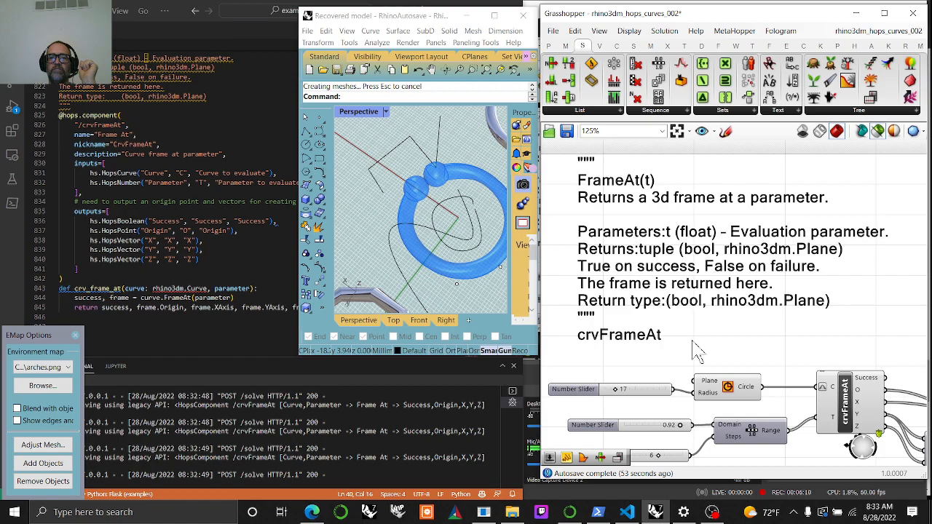
scroll("down", 3)
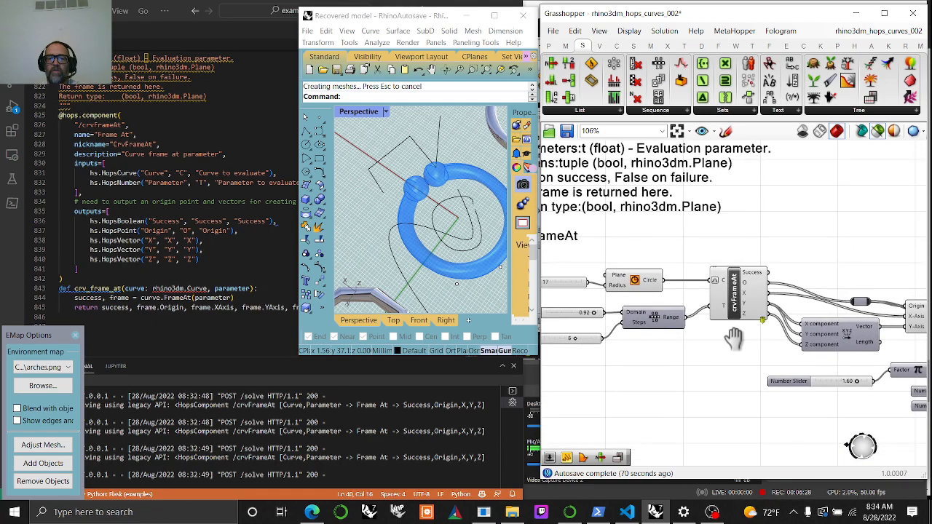
mouse_move(739, 350)
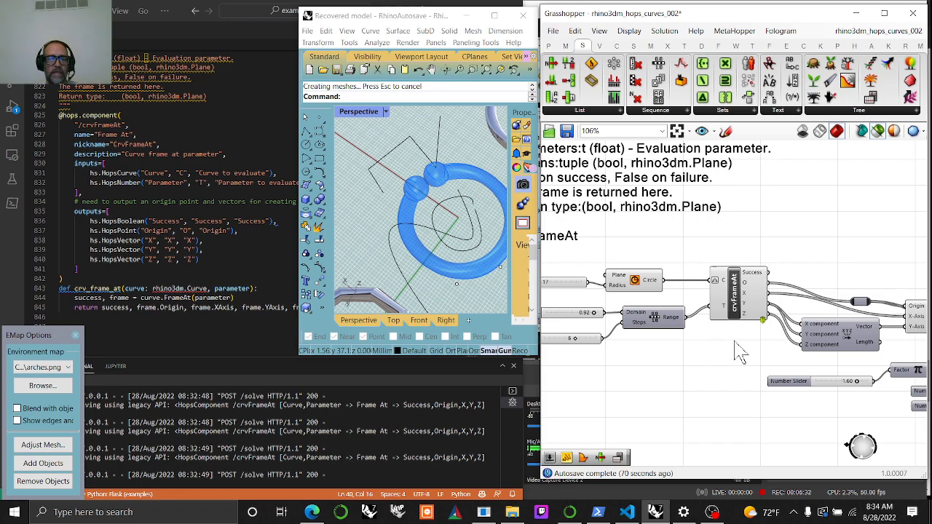
scroll("down", 3)
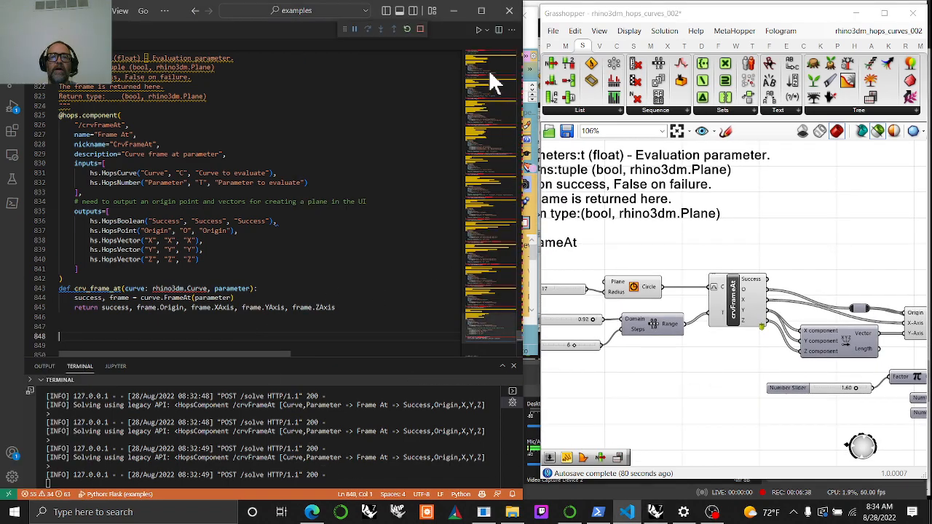
scroll("up", 3)
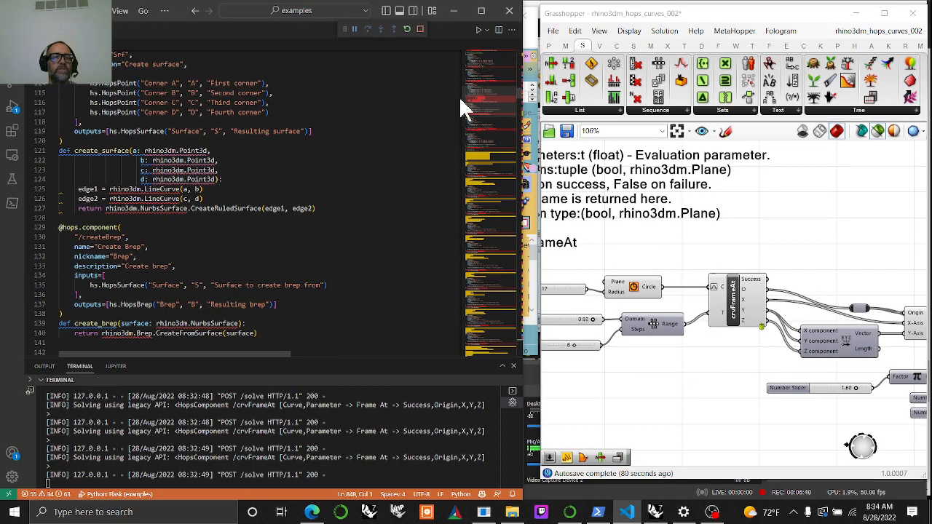
scroll("down", 3)
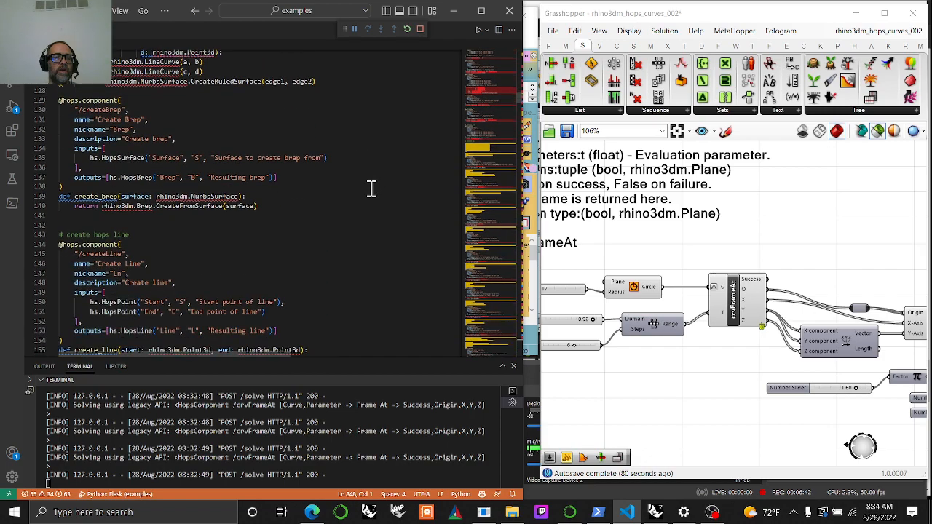
scroll("down", 3)
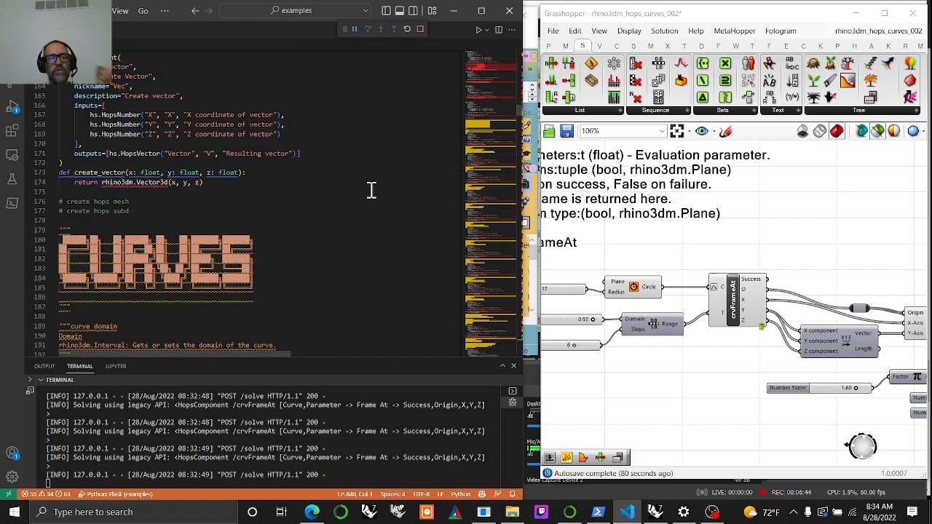
scroll("down", 3)
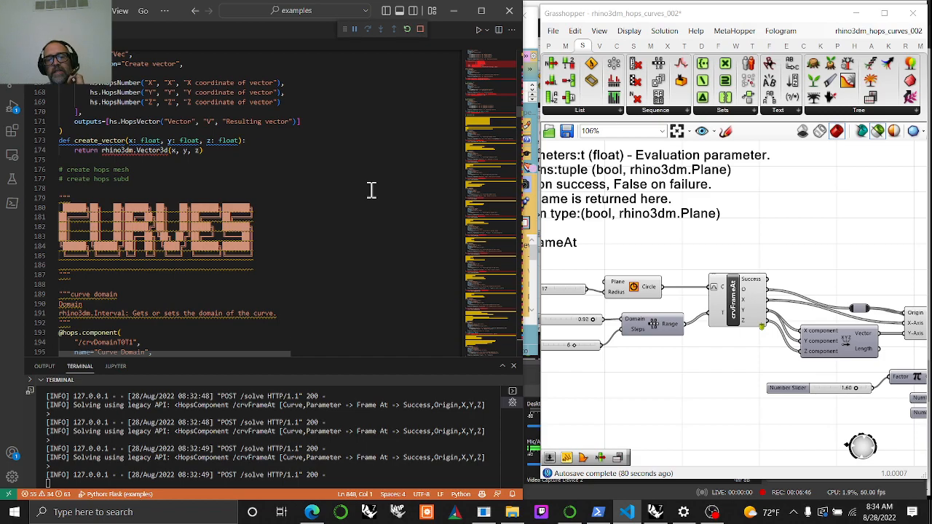
scroll("down", 3)
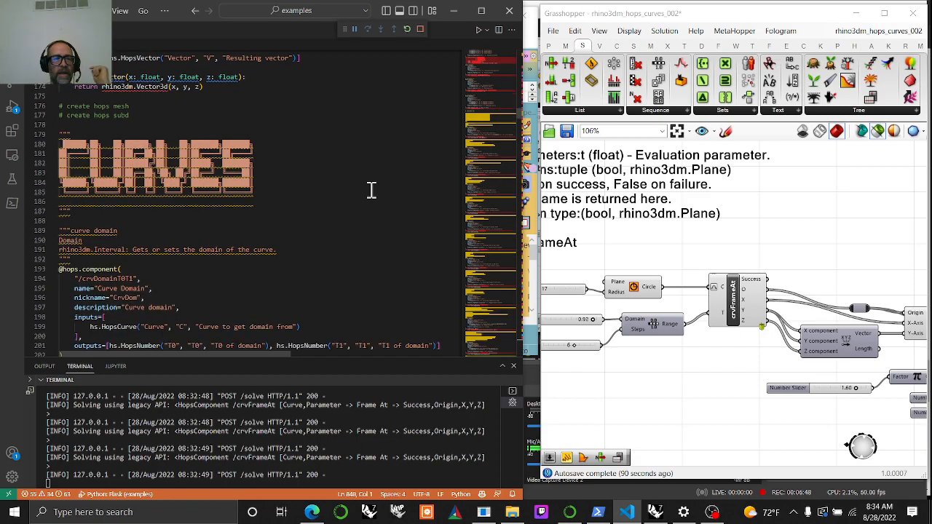
scroll("down", 3)
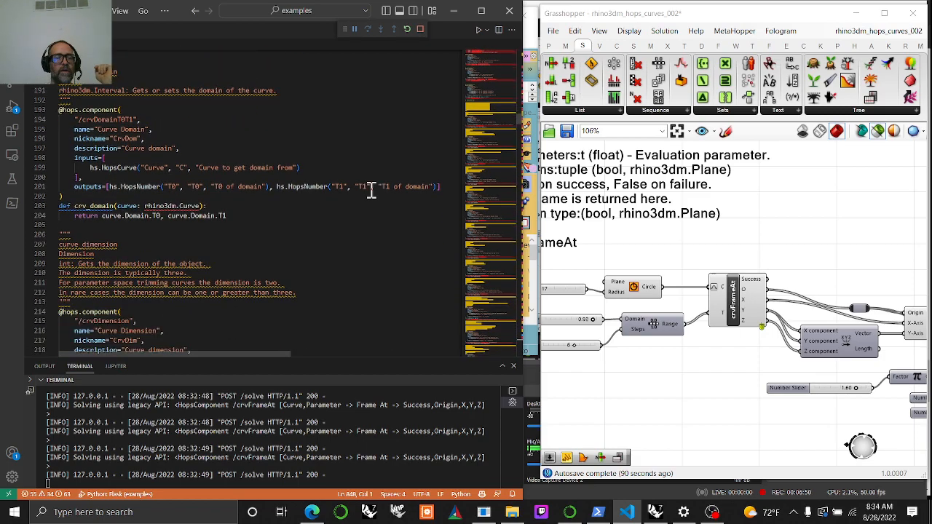
scroll("down", 3)
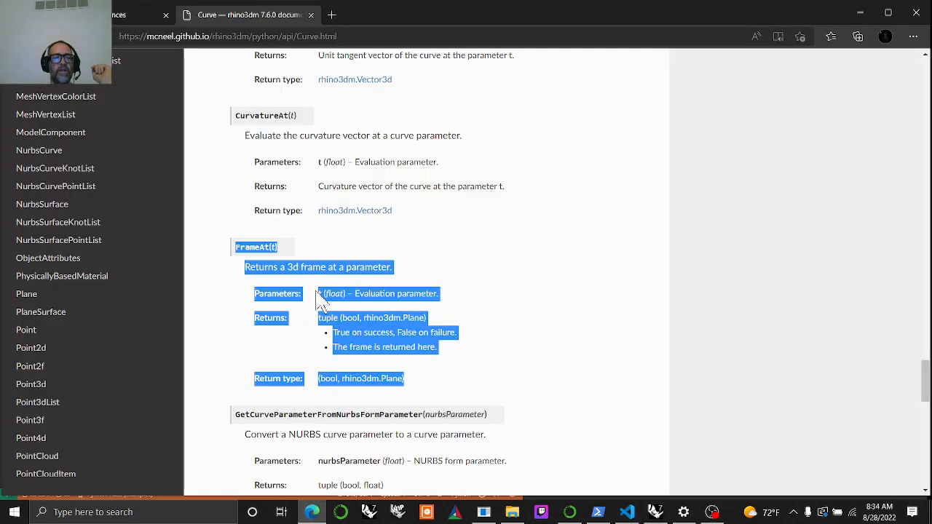
mouse_move(30, 383)
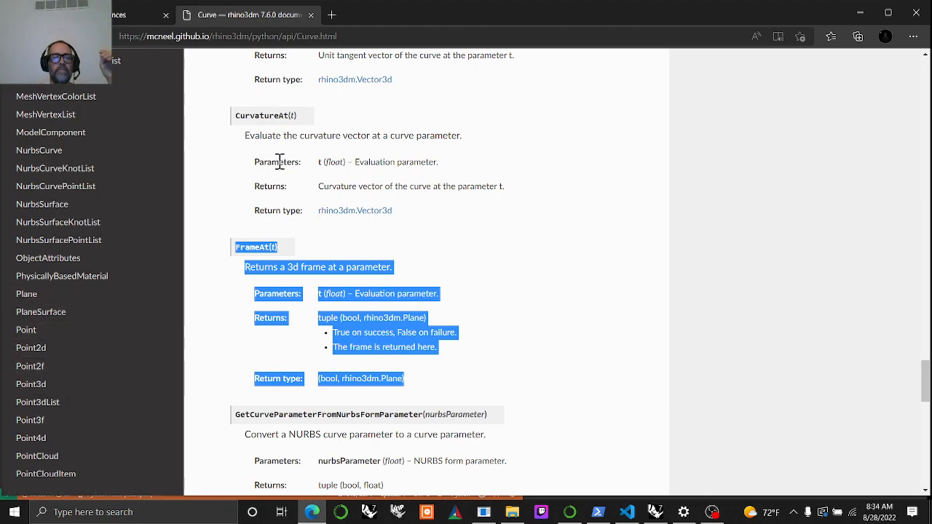
mouse_move(346, 295)
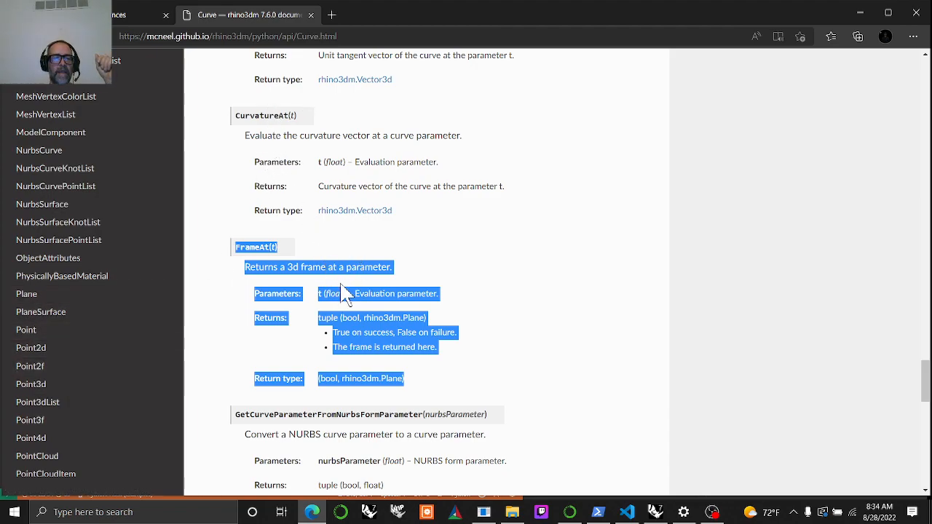
scroll("down", 3)
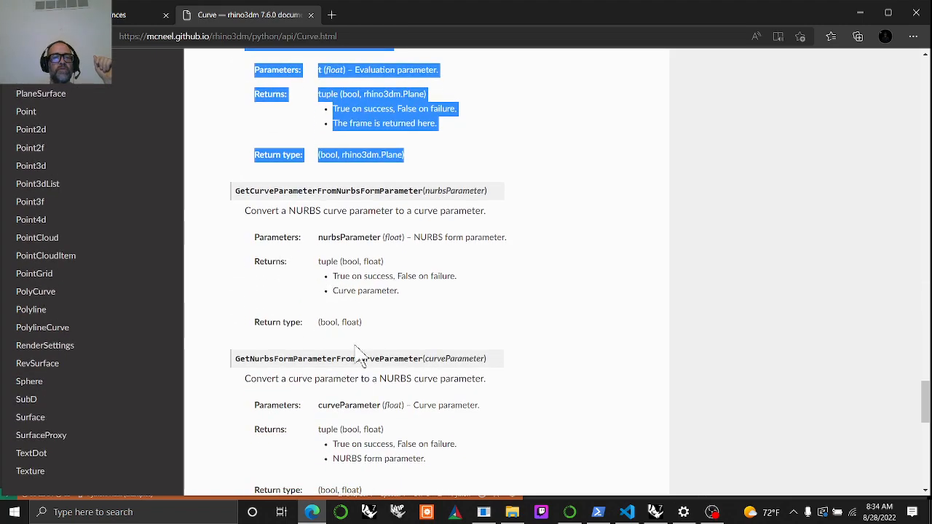
mouse_move(357, 327)
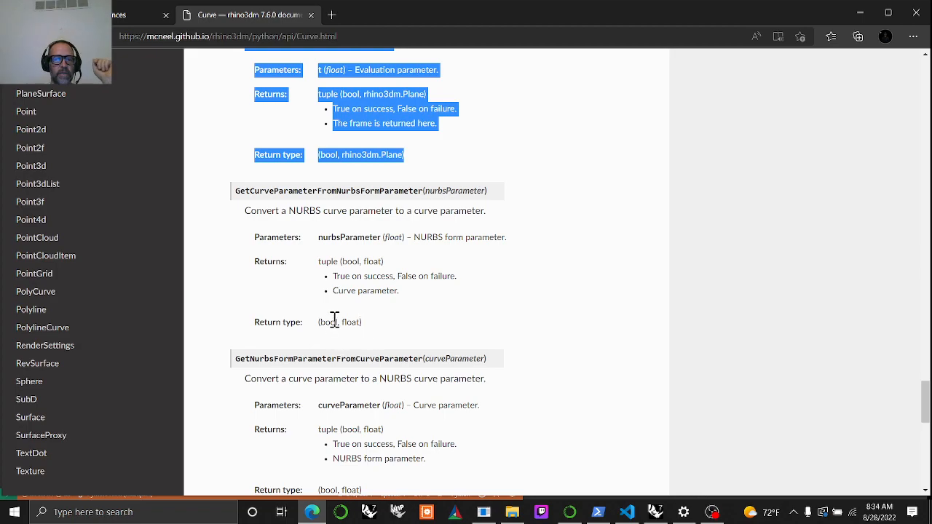
scroll("down", 3)
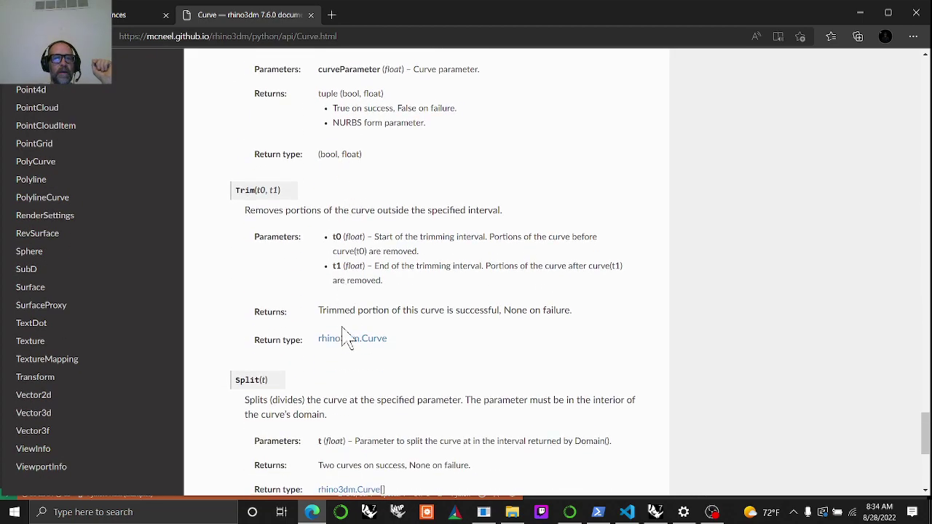
scroll("down", 3)
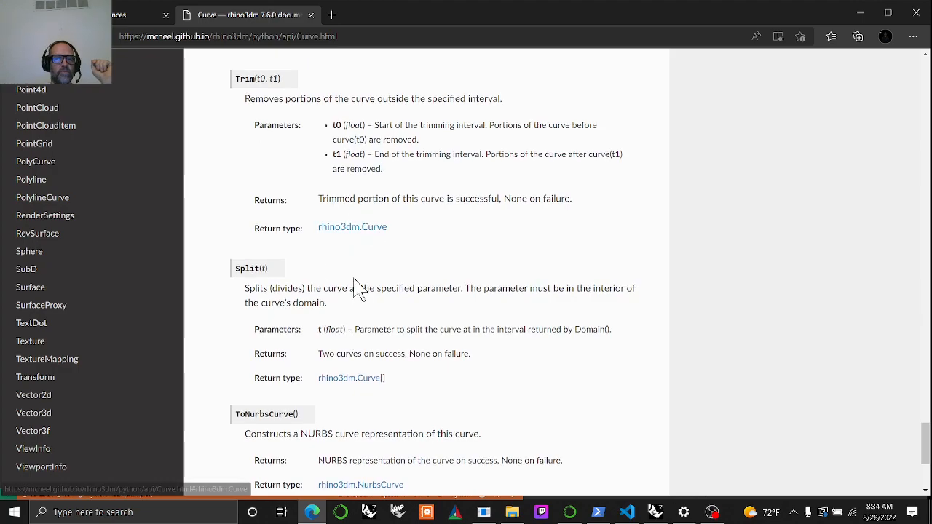
scroll("down", 3)
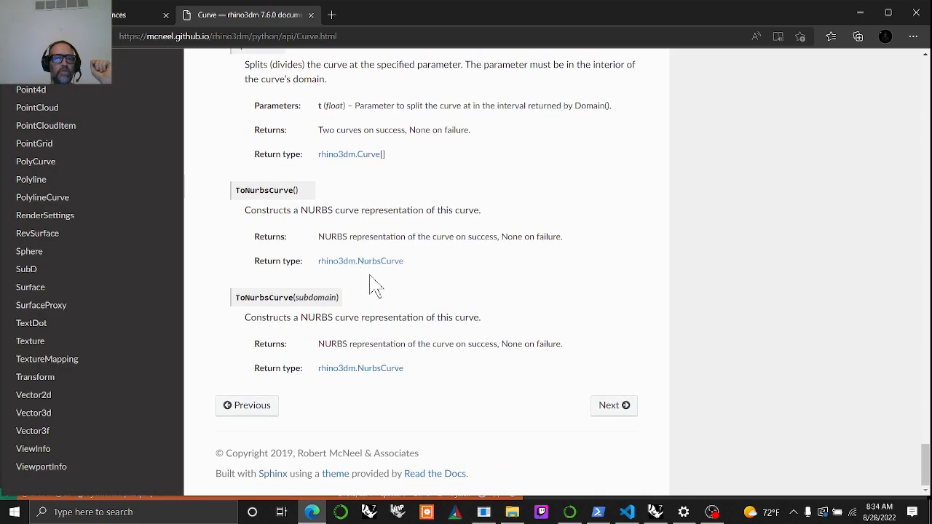
mouse_move(373, 280)
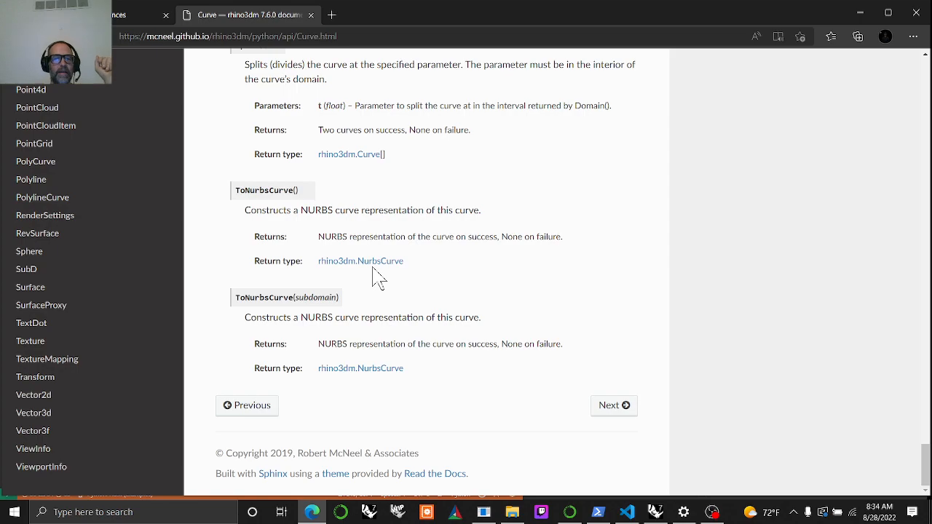
mouse_move(376, 284)
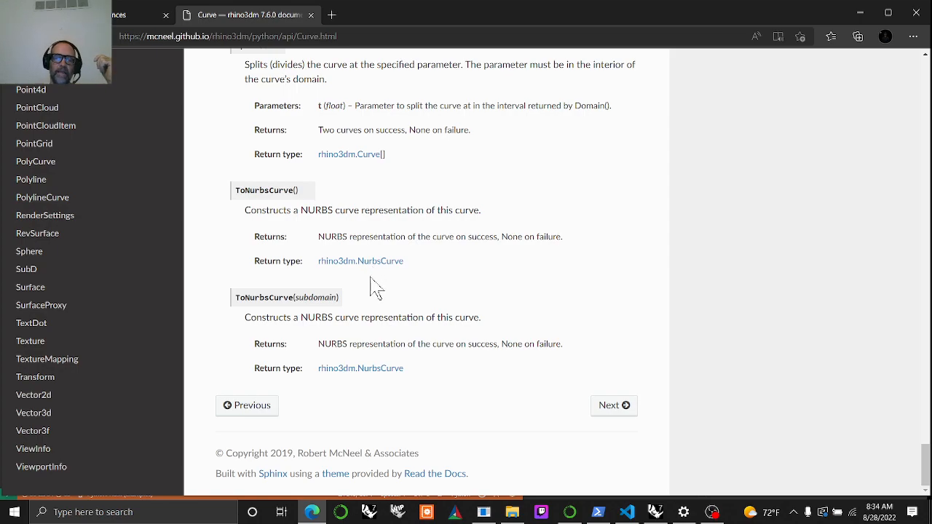
scroll("up", 3)
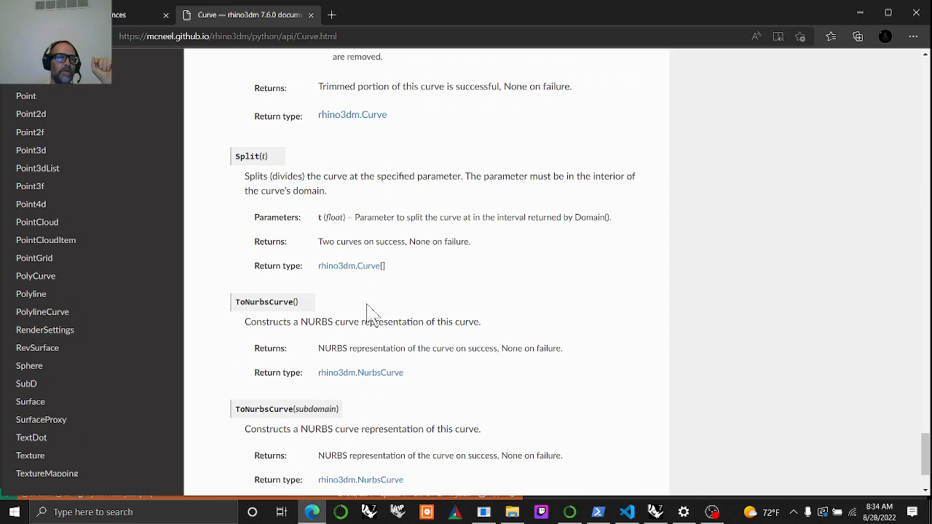
scroll("up", 3)
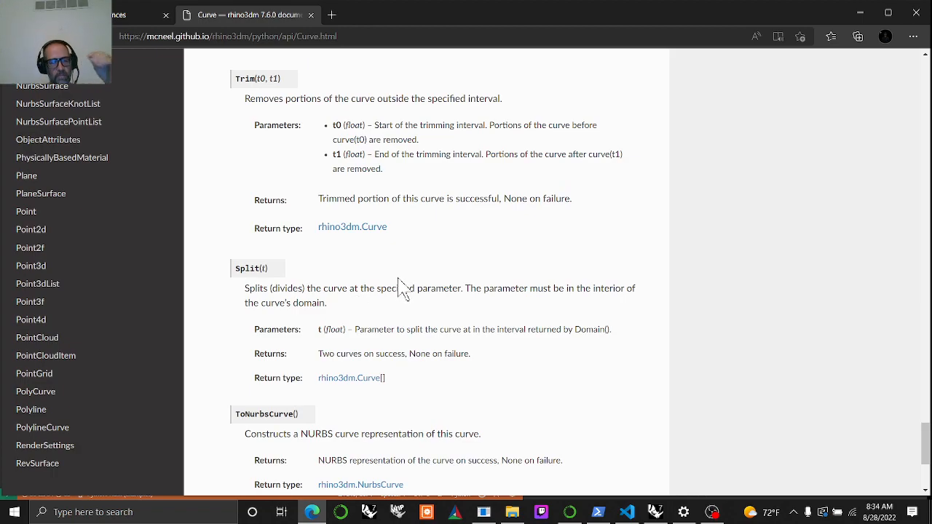
scroll("up", 3)
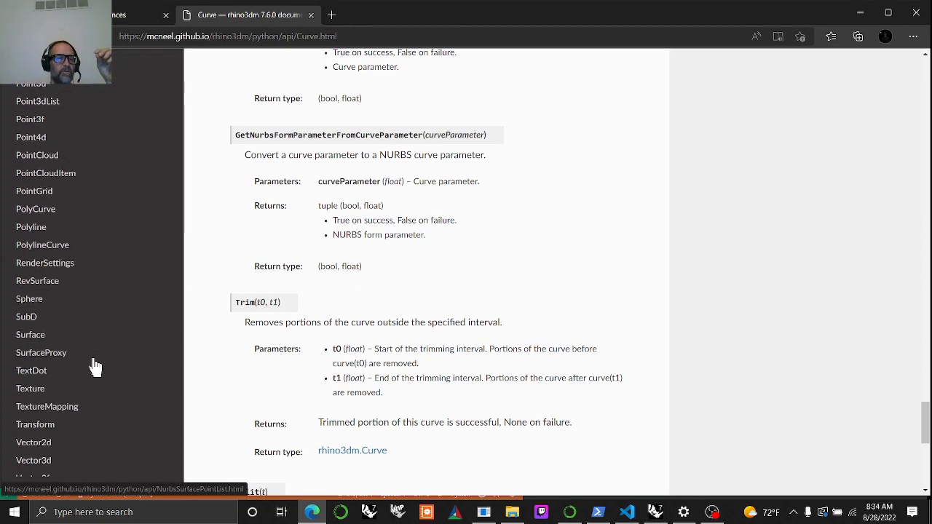
scroll("up", 3)
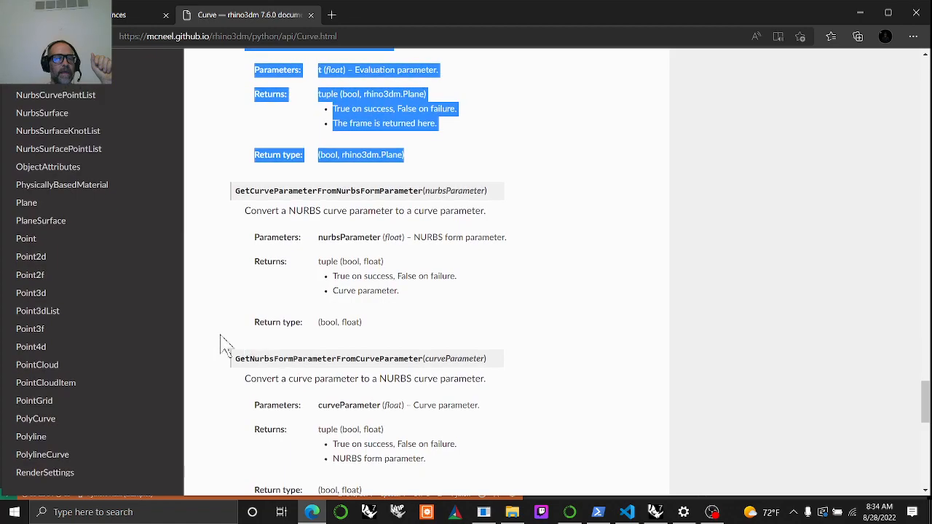
mouse_move(338, 332)
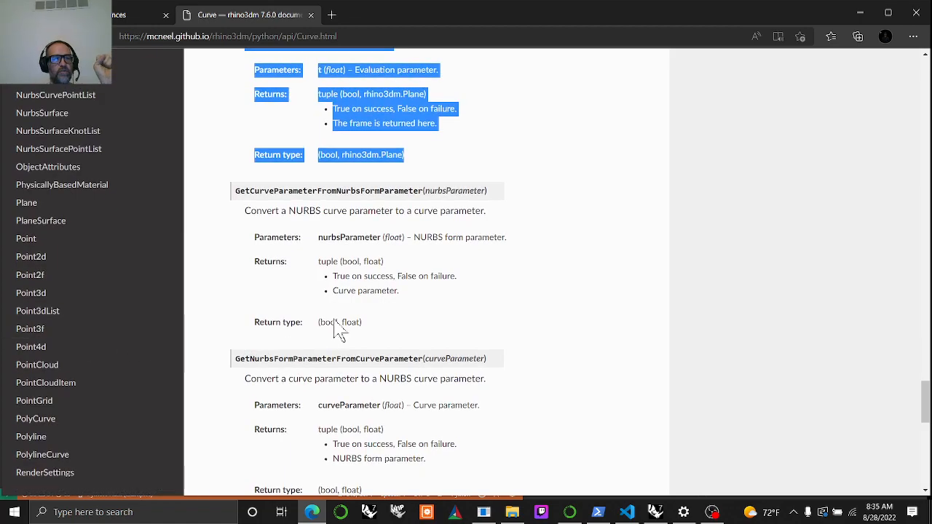
scroll("up", 3)
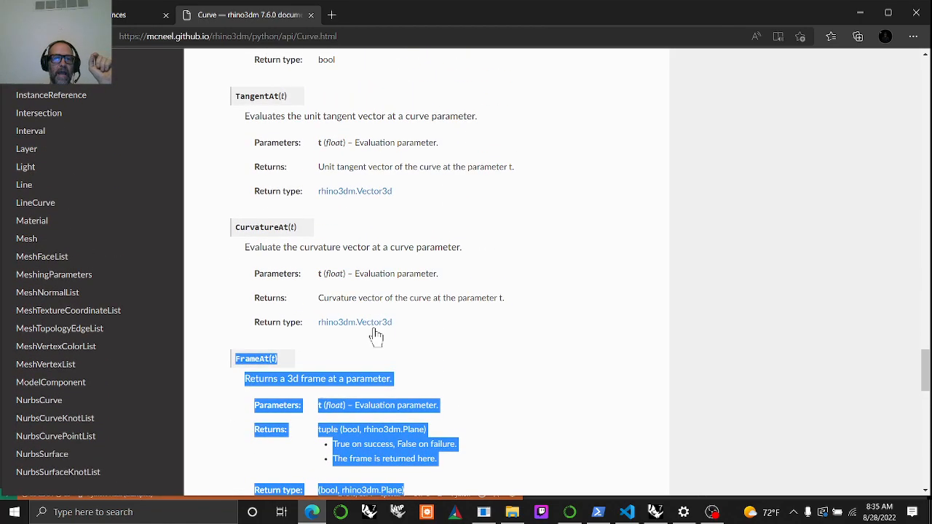
scroll("down", 3)
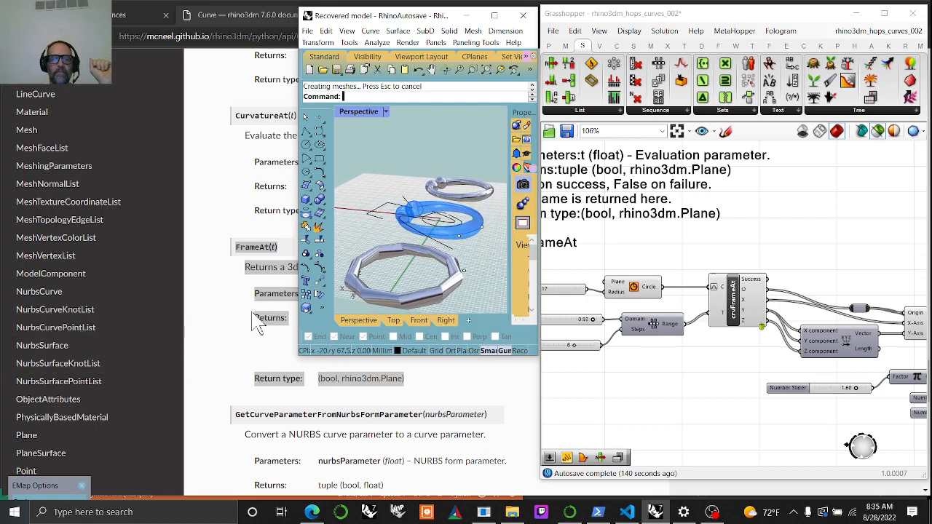
mouse_move(728, 435)
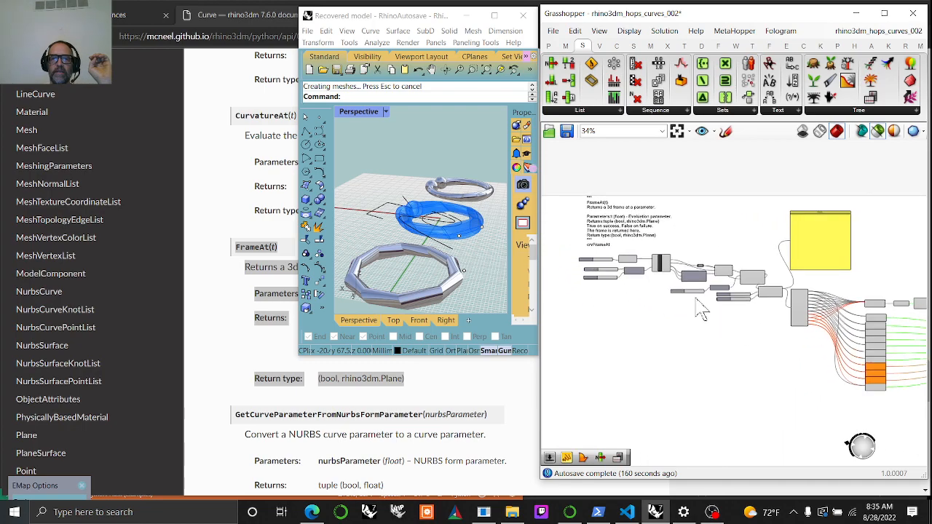
mouse_move(651, 306)
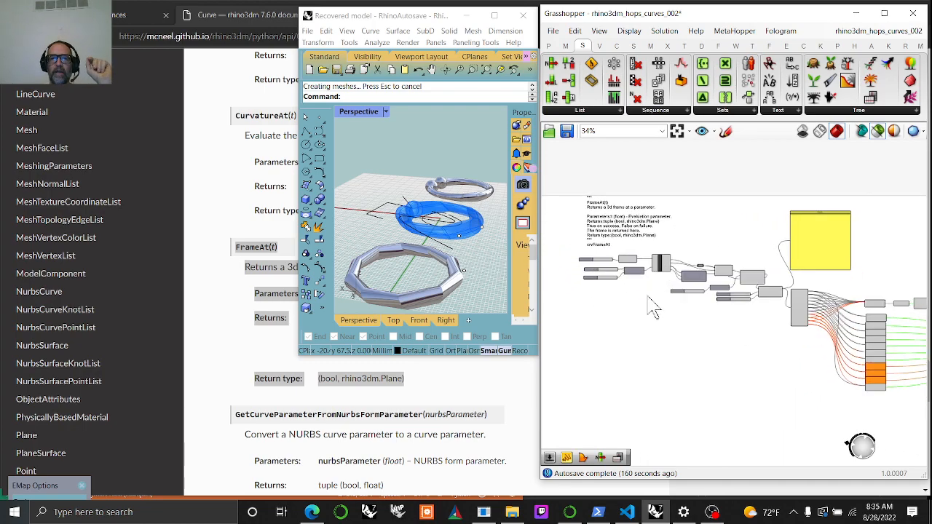